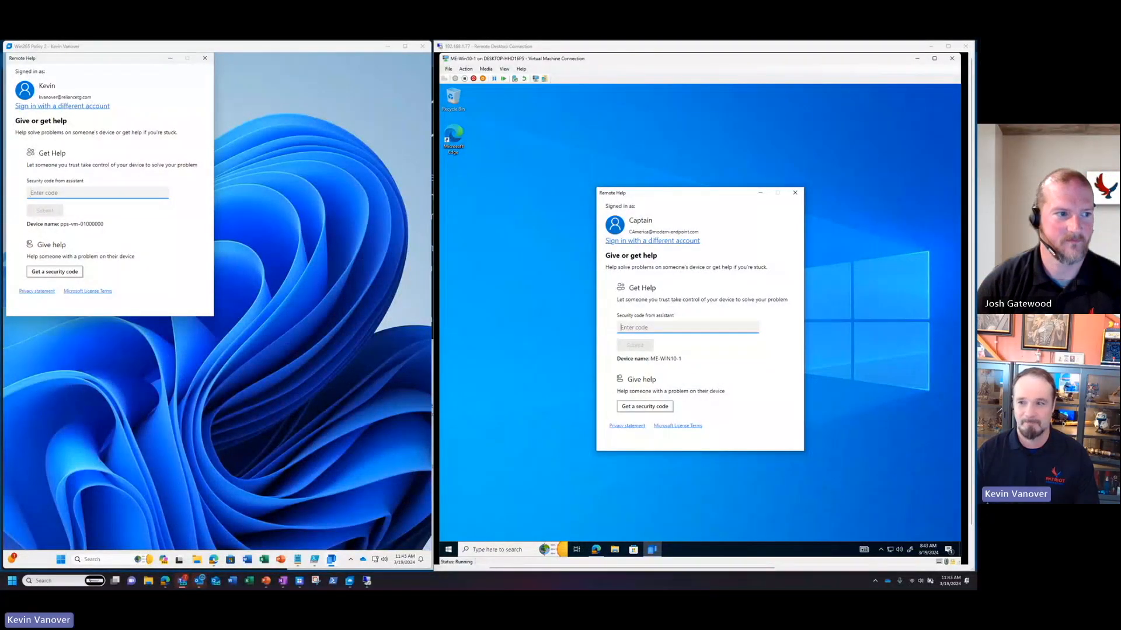
pyautogui.moveTo(438, 296)
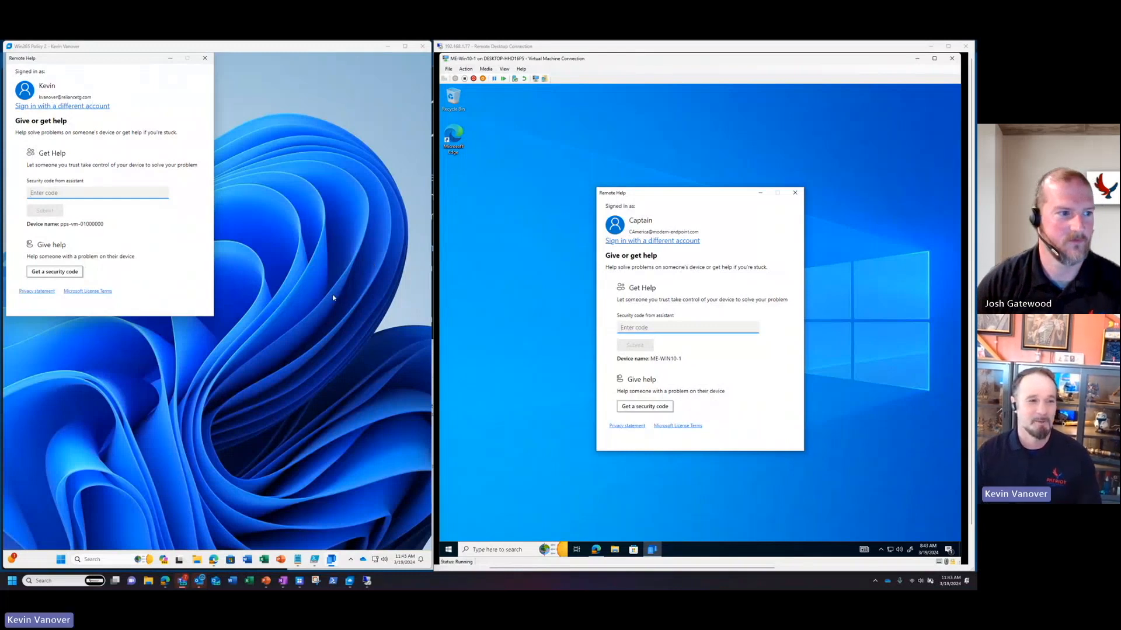
pyautogui.moveTo(283, 197)
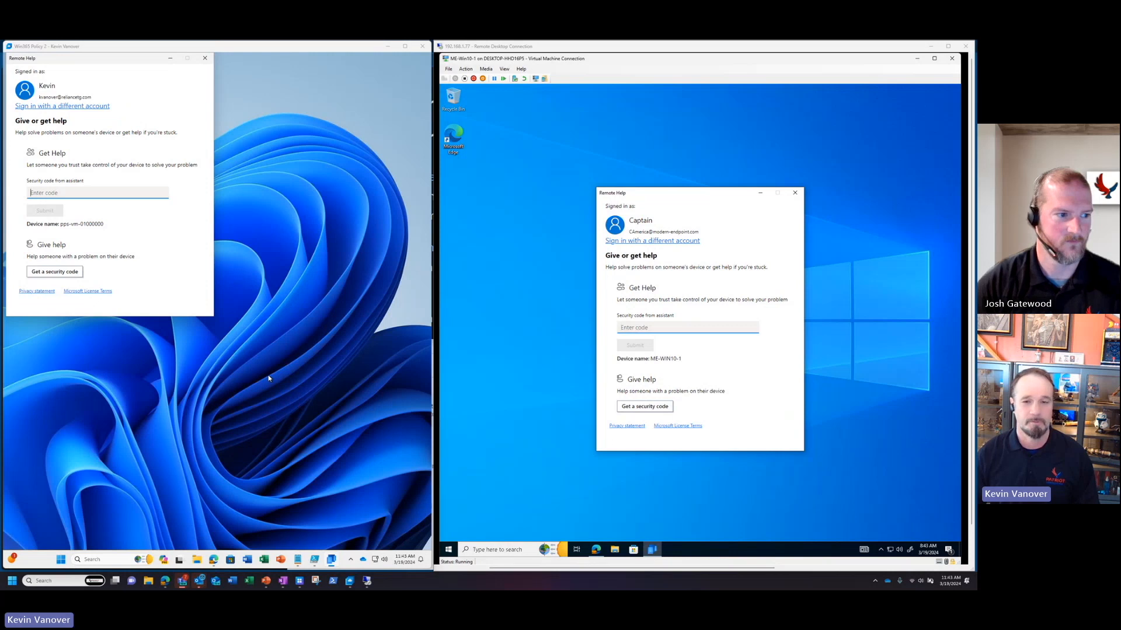
pyautogui.moveTo(643, 406)
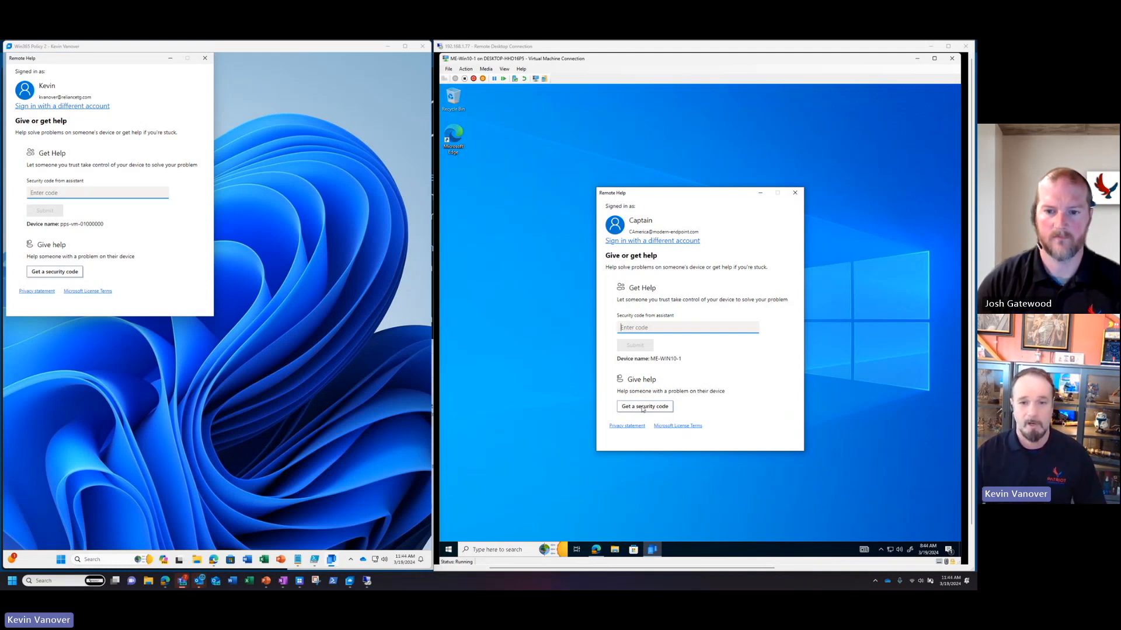
# Abandon the code request on the user's device and generate a security code on the helper's device instead
pyautogui.click(643, 406)
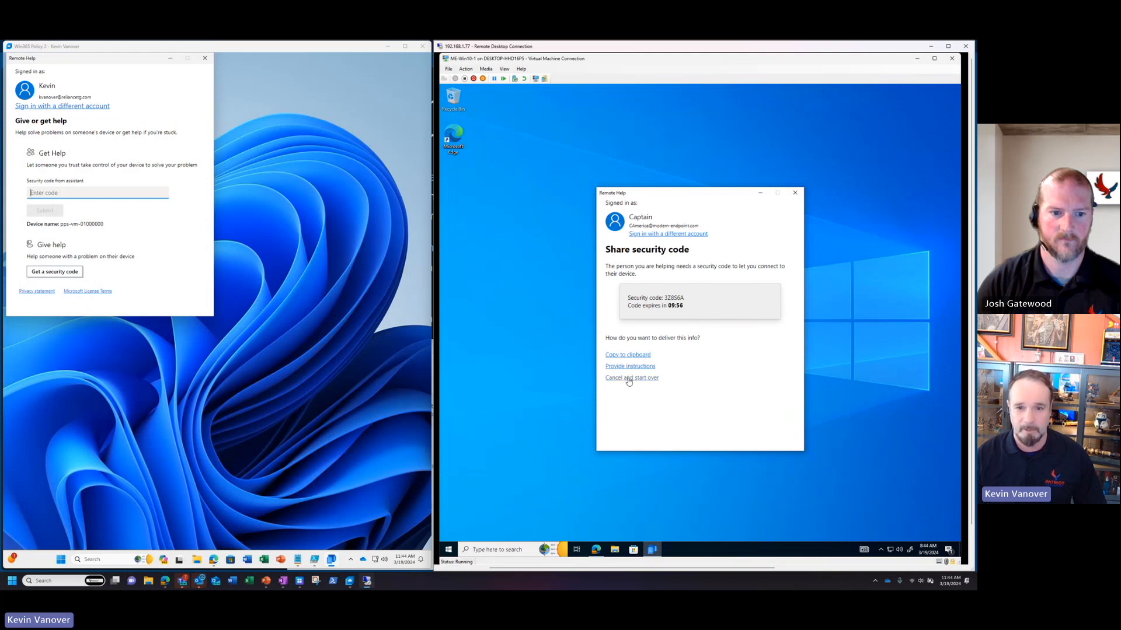
pyautogui.click(632, 377)
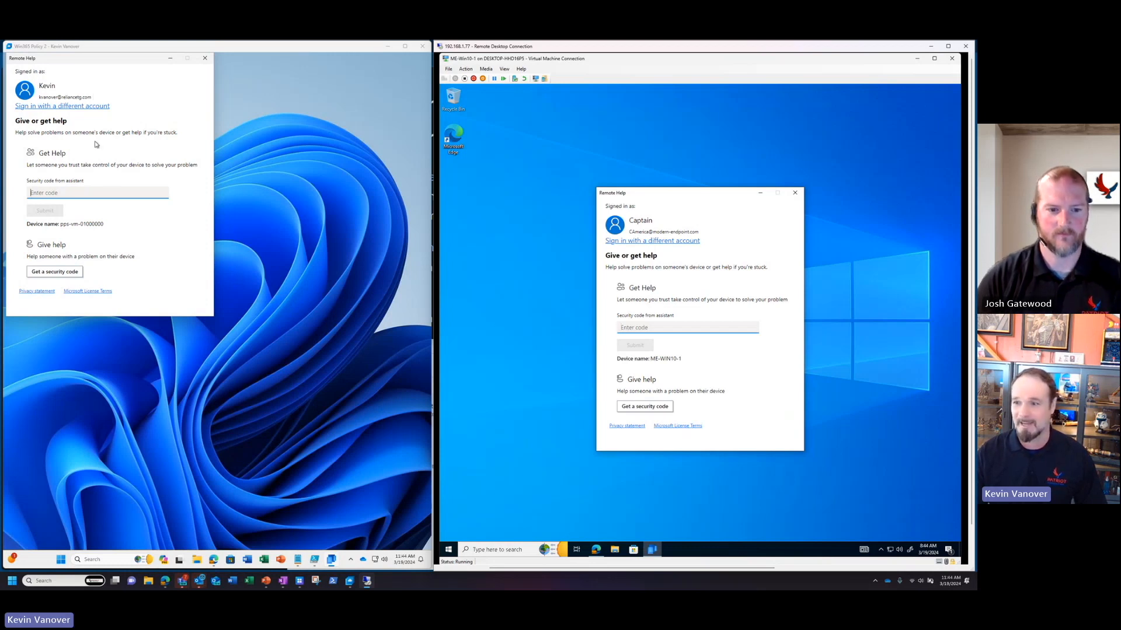
pyautogui.moveTo(148, 217)
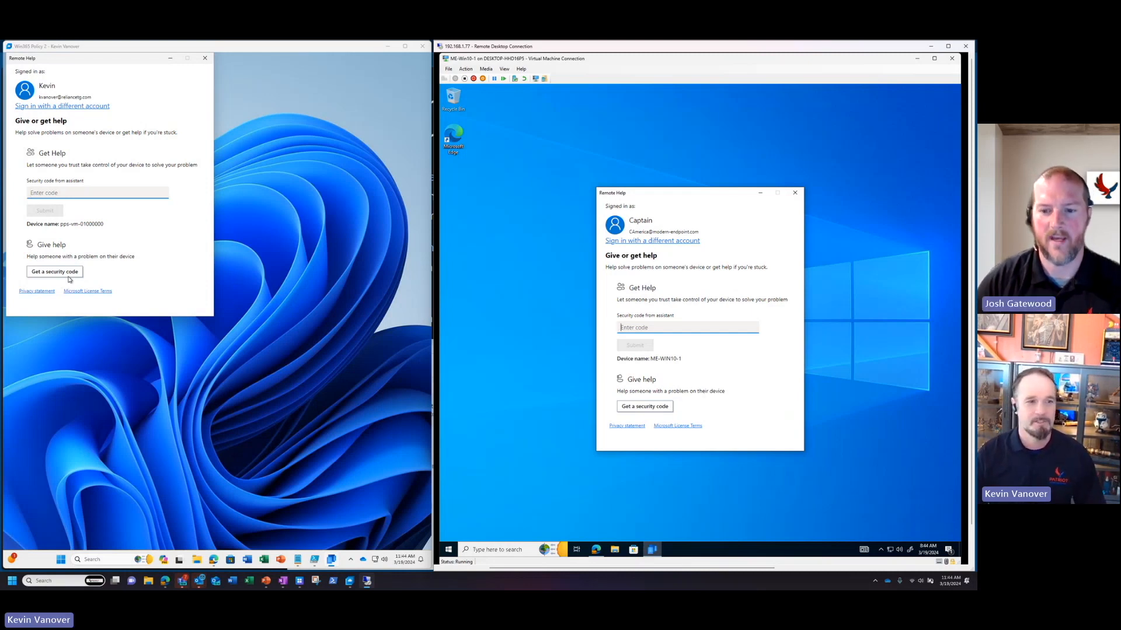
pyautogui.click(54, 272)
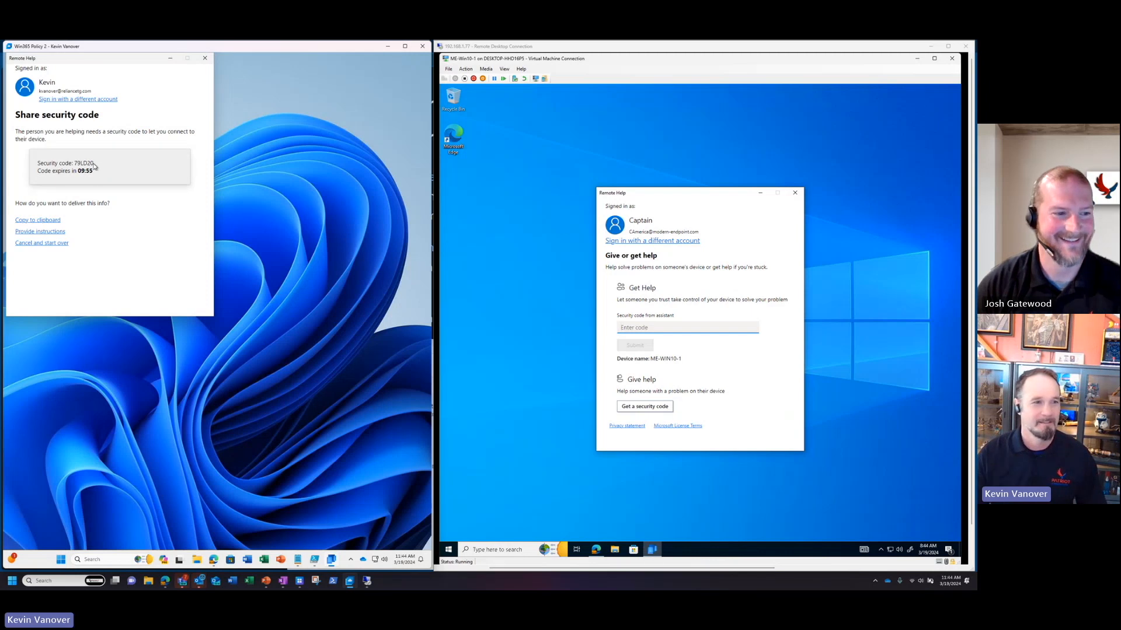
# Copy the generated security code to the clipboard, ready for the VM's Enter code box
pyautogui.doubleClick(82, 163)
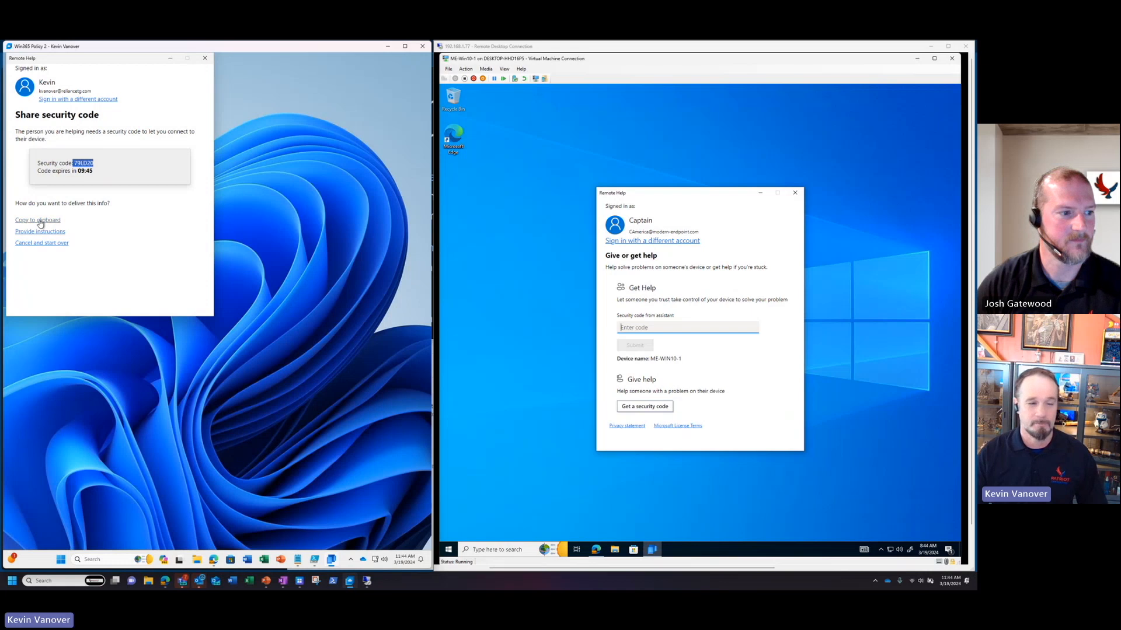
pyautogui.click(37, 220)
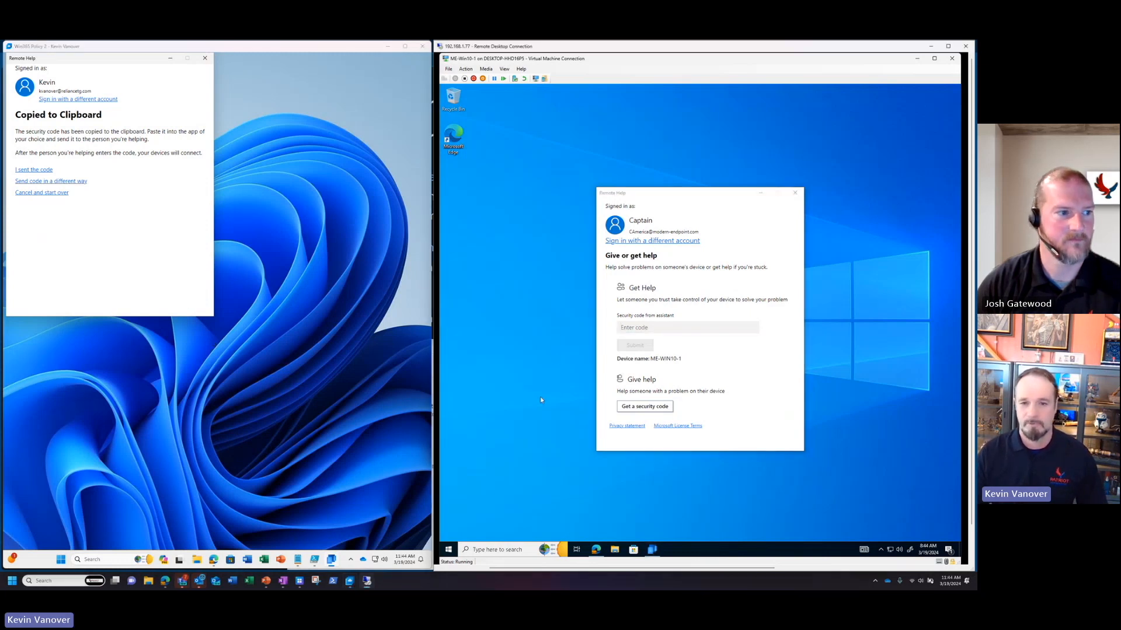
pyautogui.click(687, 326)
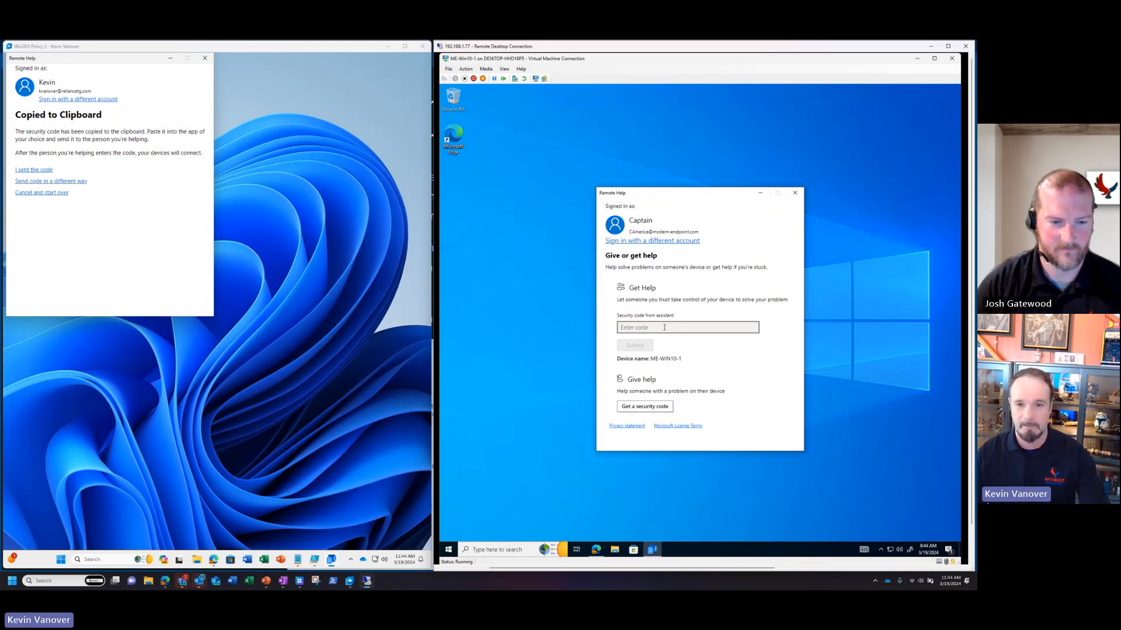
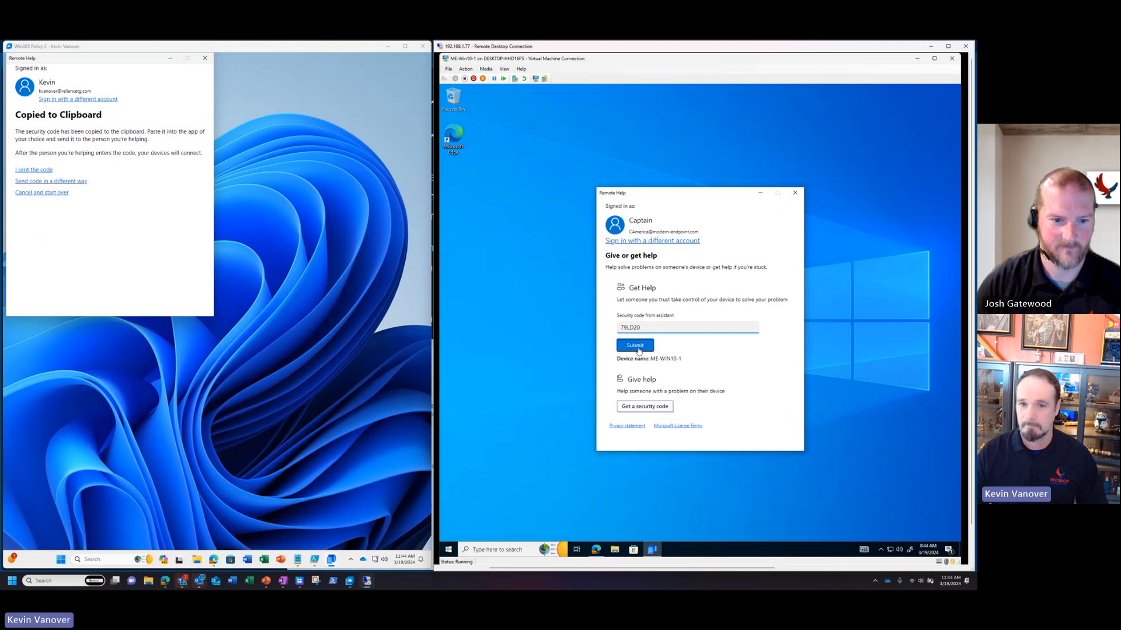
pyautogui.click(633, 346)
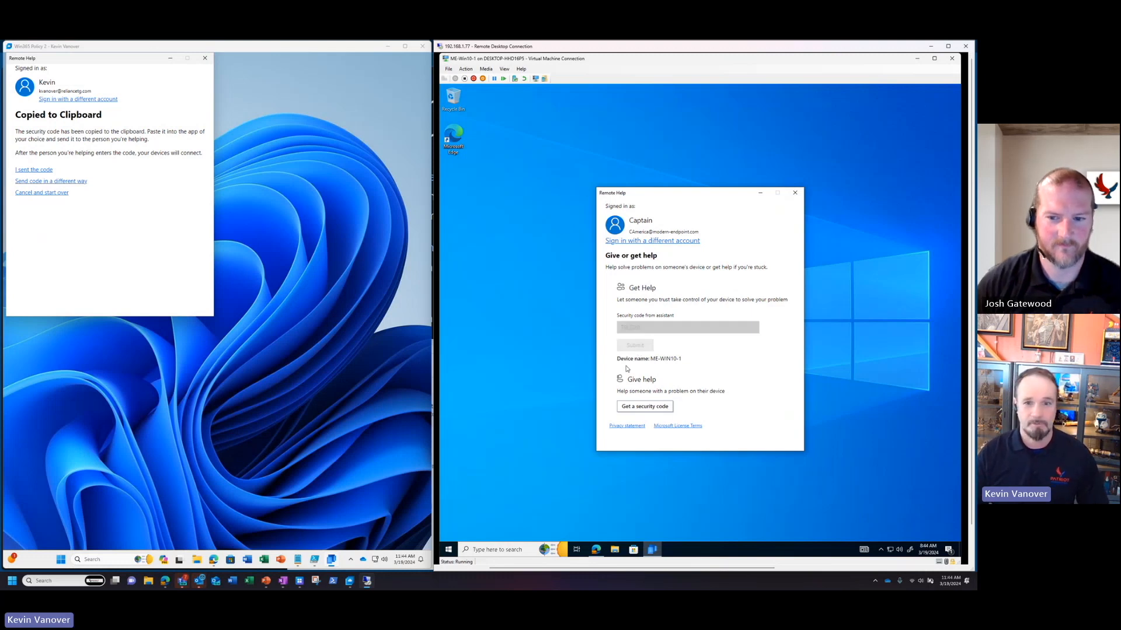
pyautogui.click(634, 346)
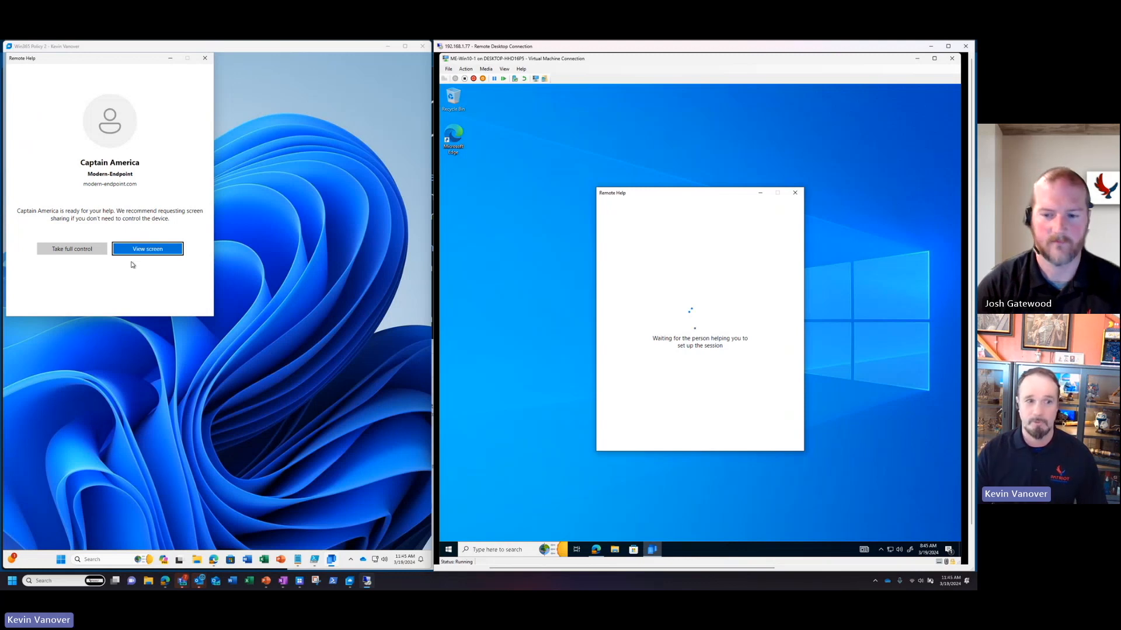
pyautogui.moveTo(100, 266)
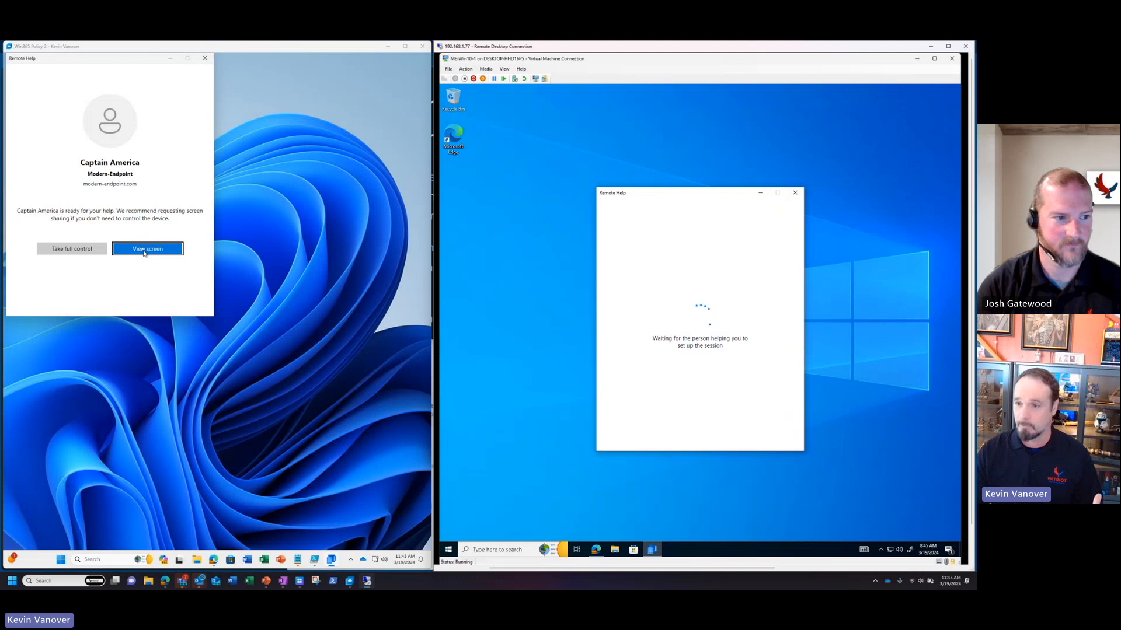
pyautogui.click(148, 249)
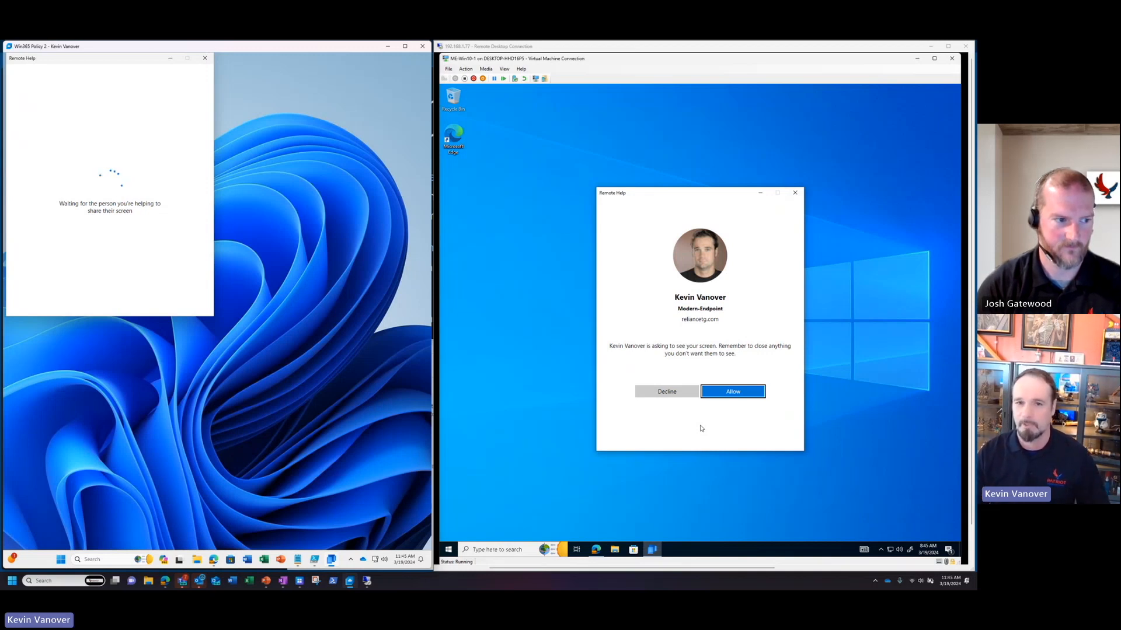
pyautogui.moveTo(718, 403)
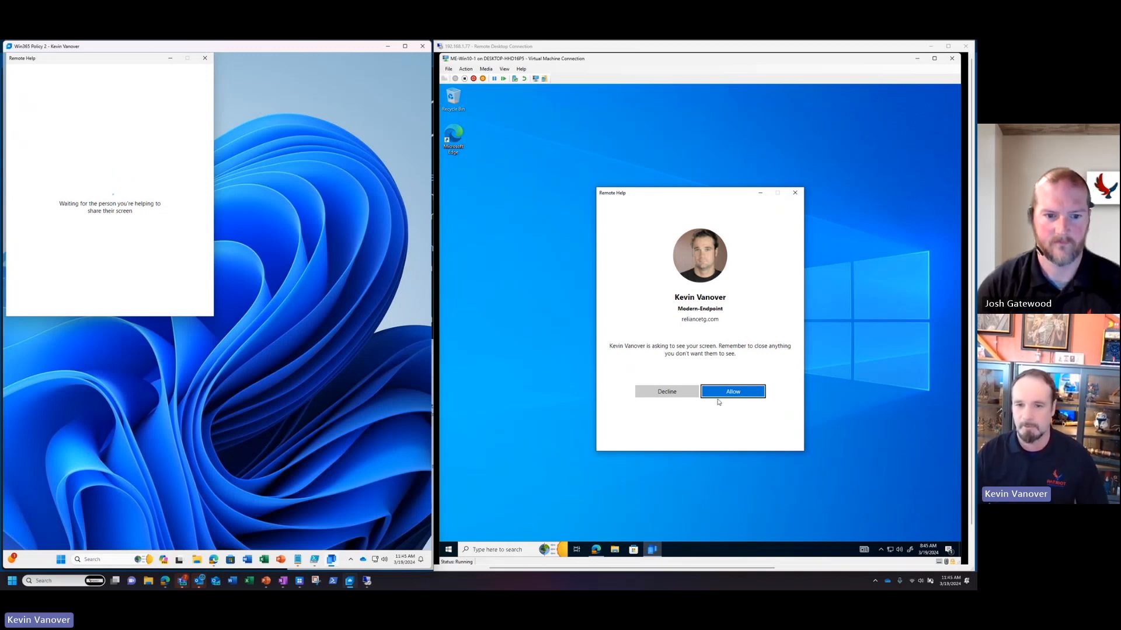
# Allow the screen-sharing prompt on the VM so the helper sees the desktop live
pyautogui.click(732, 391)
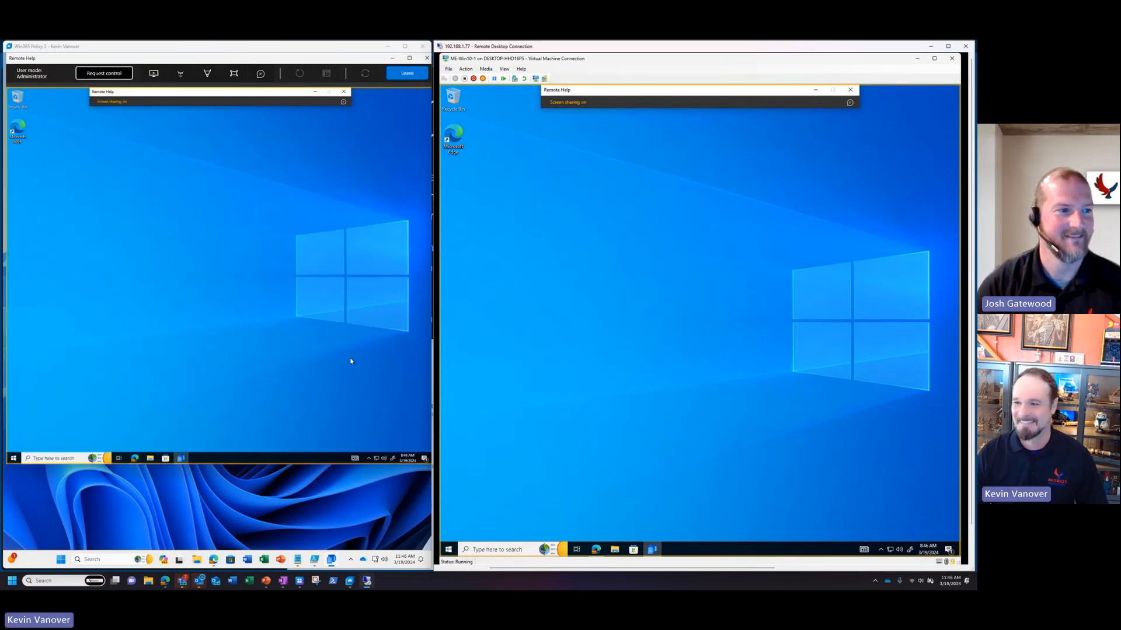
pyautogui.moveTo(491, 317)
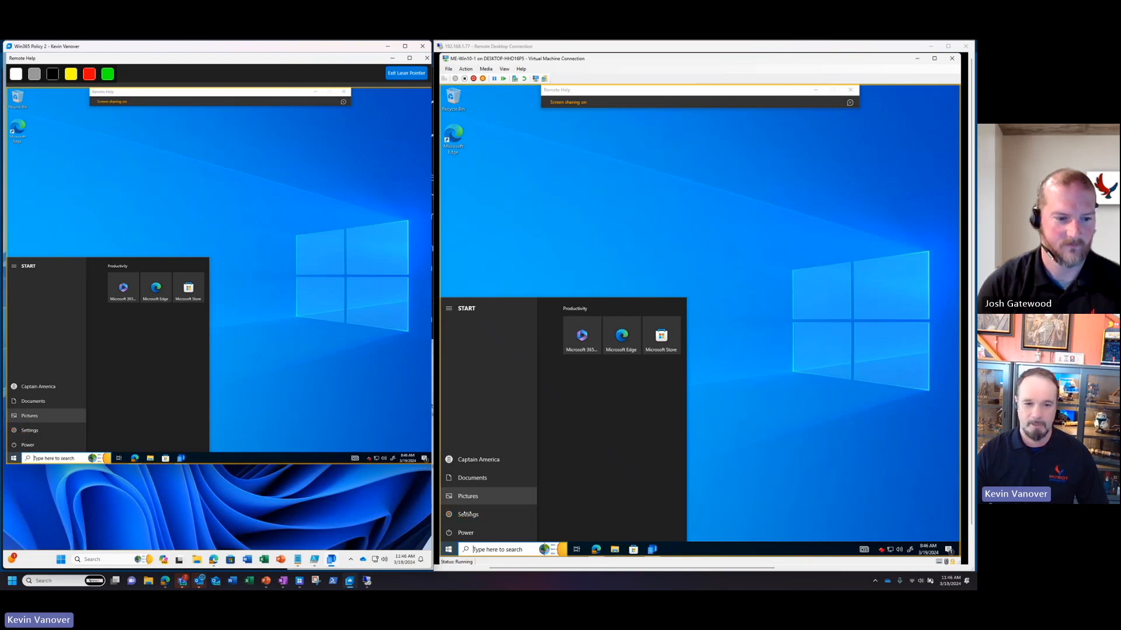
# Bring up Windows Settings Accounts on the user's device and turn off the laser pointer annotation
pyautogui.click(467, 513)
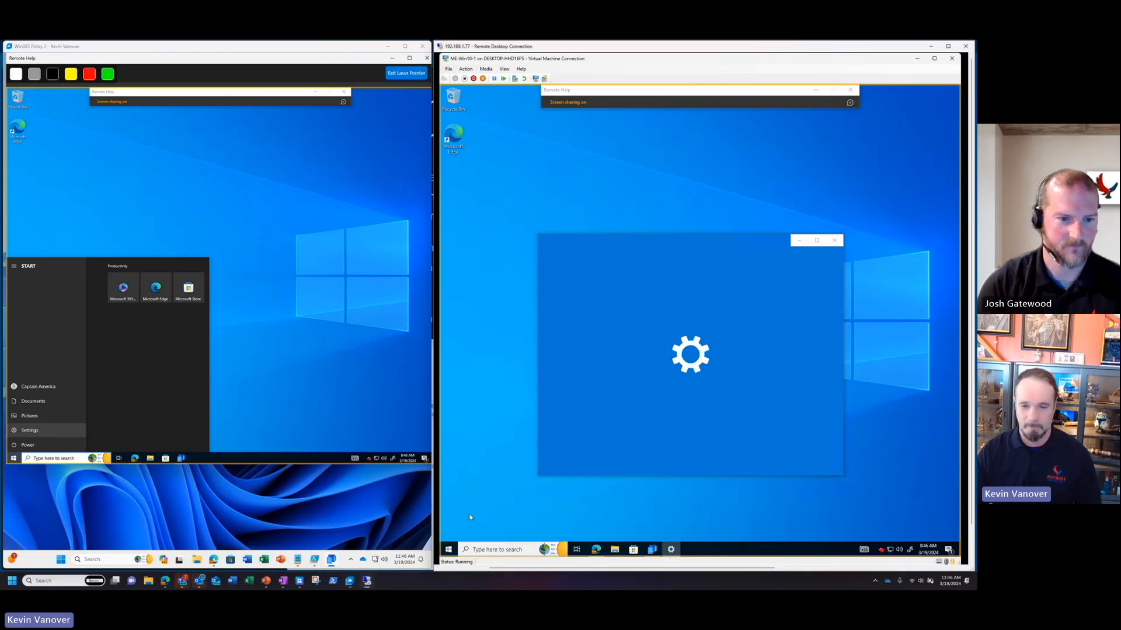
pyautogui.click(29, 430)
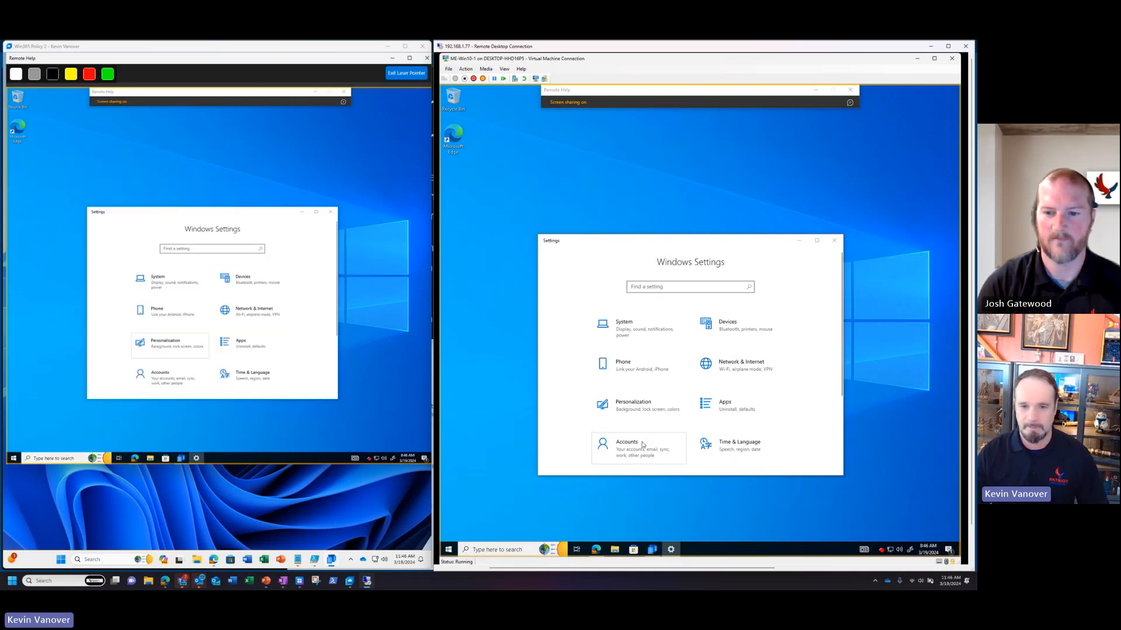
pyautogui.click(637, 448)
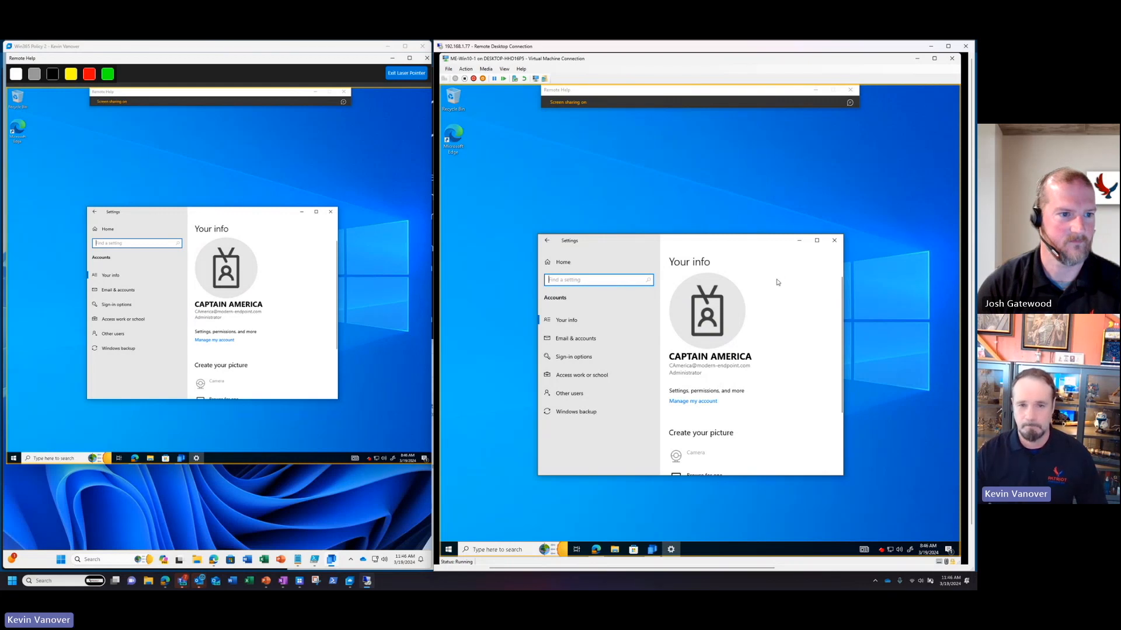
pyautogui.moveTo(253, 184)
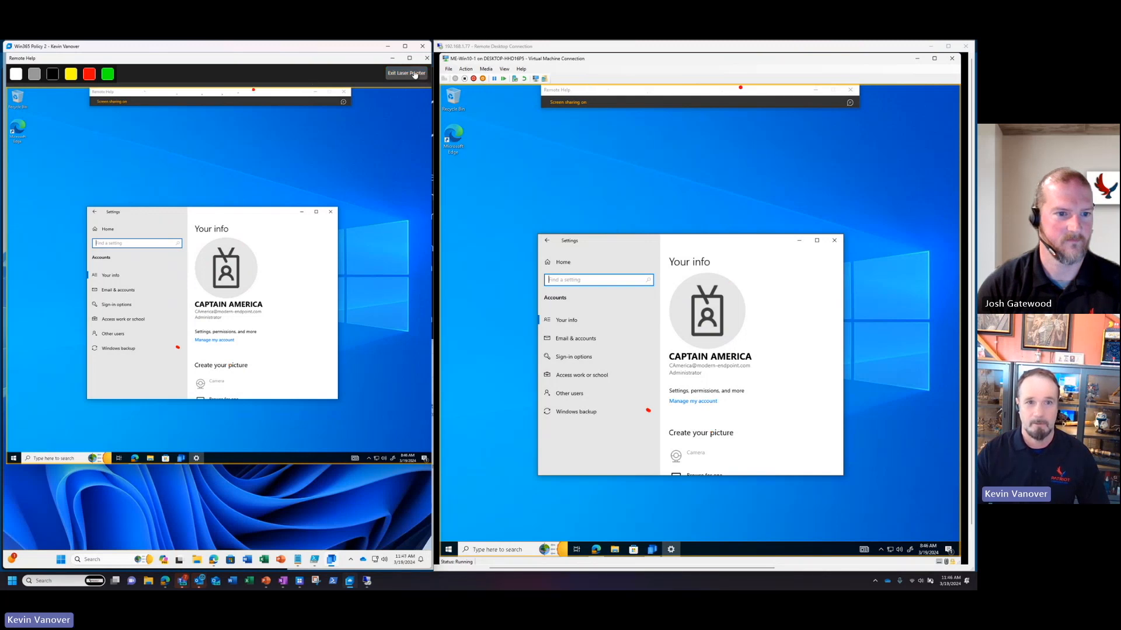
pyautogui.click(406, 73)
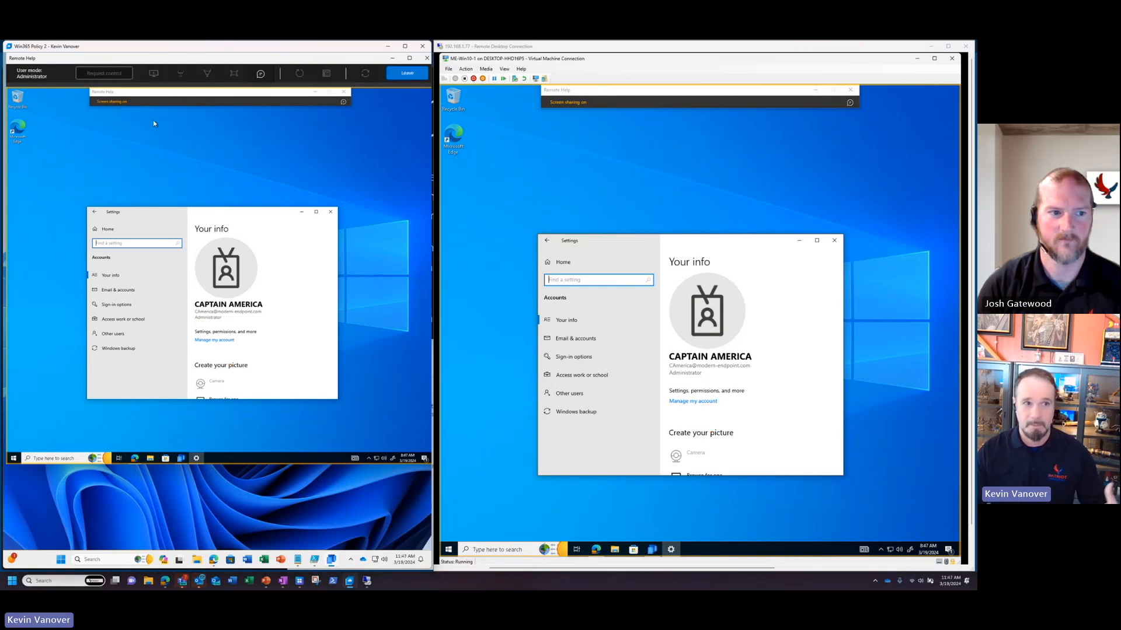
pyautogui.moveTo(71, 80)
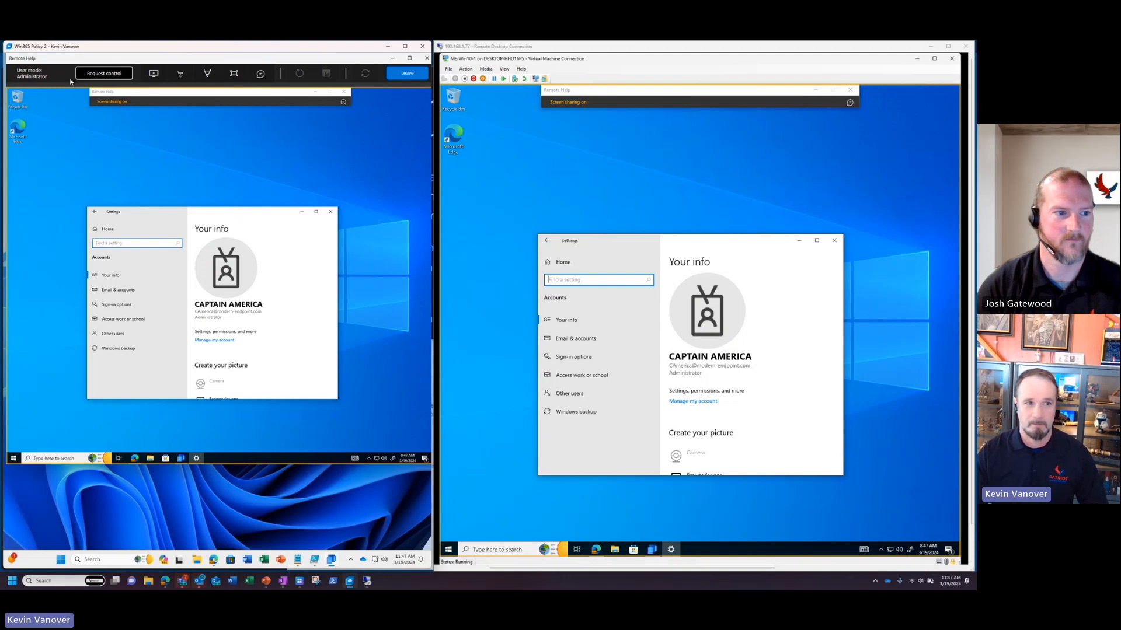
pyautogui.moveTo(247, 152)
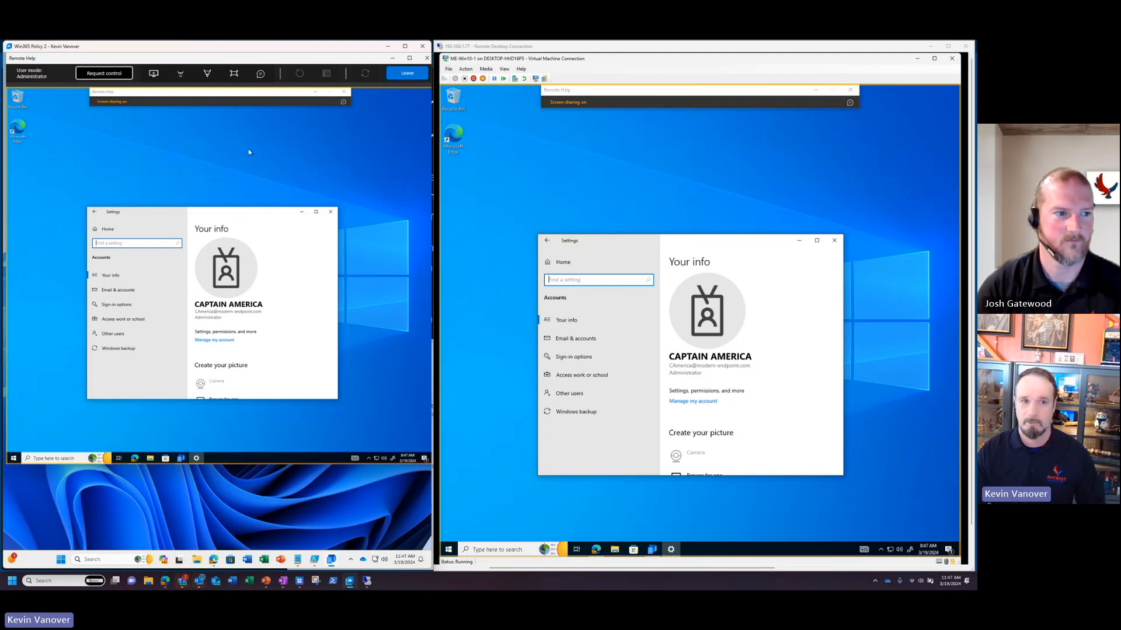
pyautogui.moveTo(230, 177)
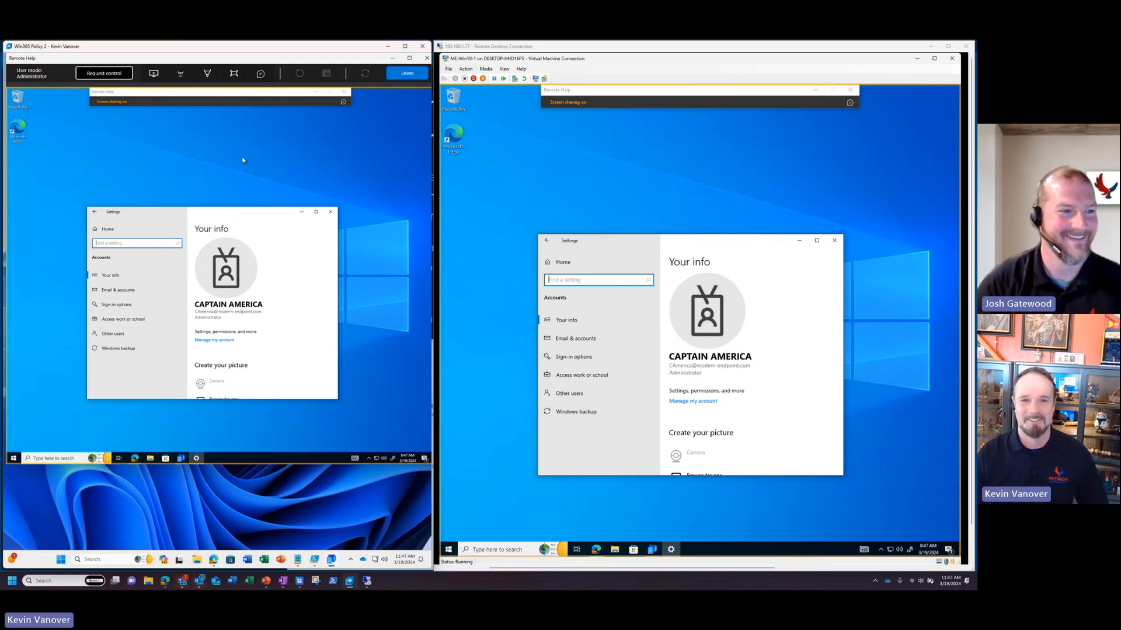
pyautogui.moveTo(168, 176)
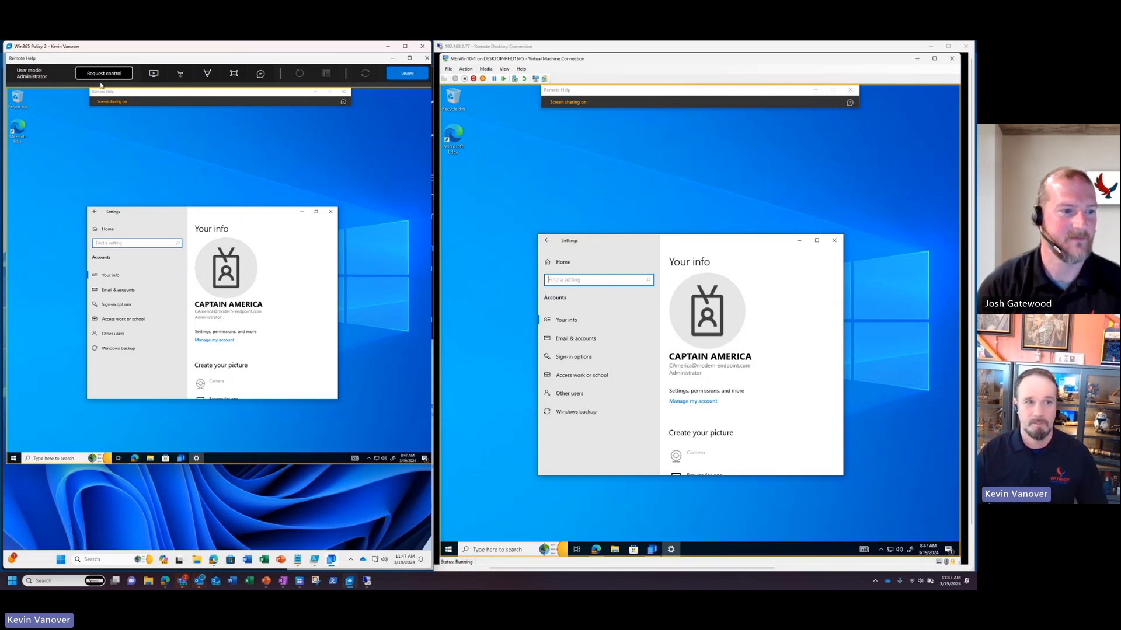
pyautogui.moveTo(104, 72)
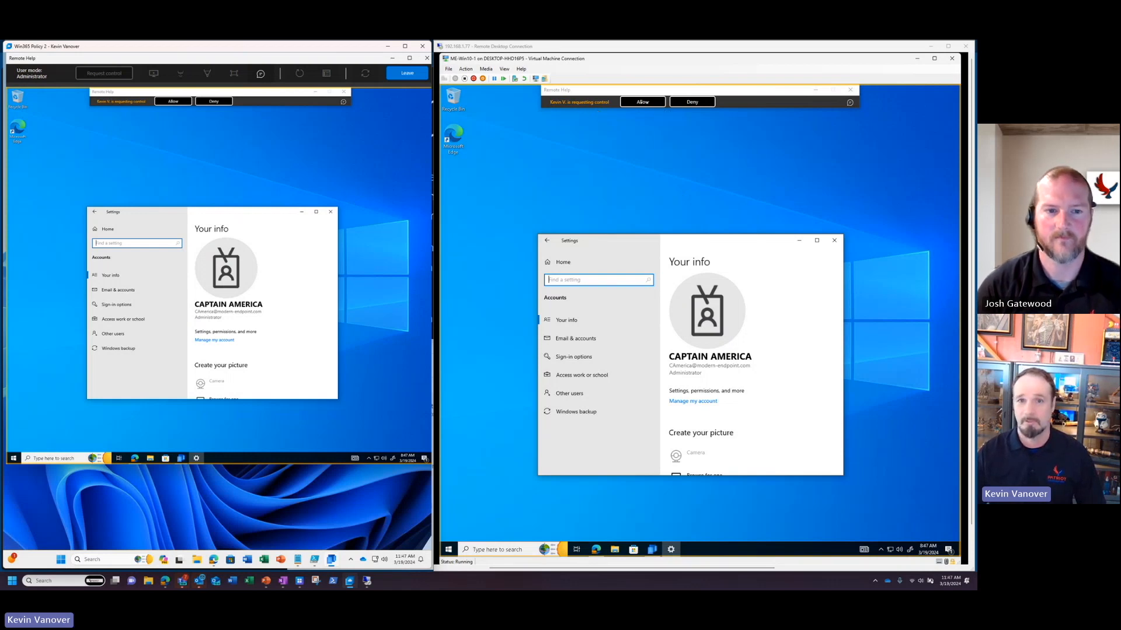
# Allow helper control, then show the Entra ID work account's management details under Access work or school
pyautogui.click(641, 102)
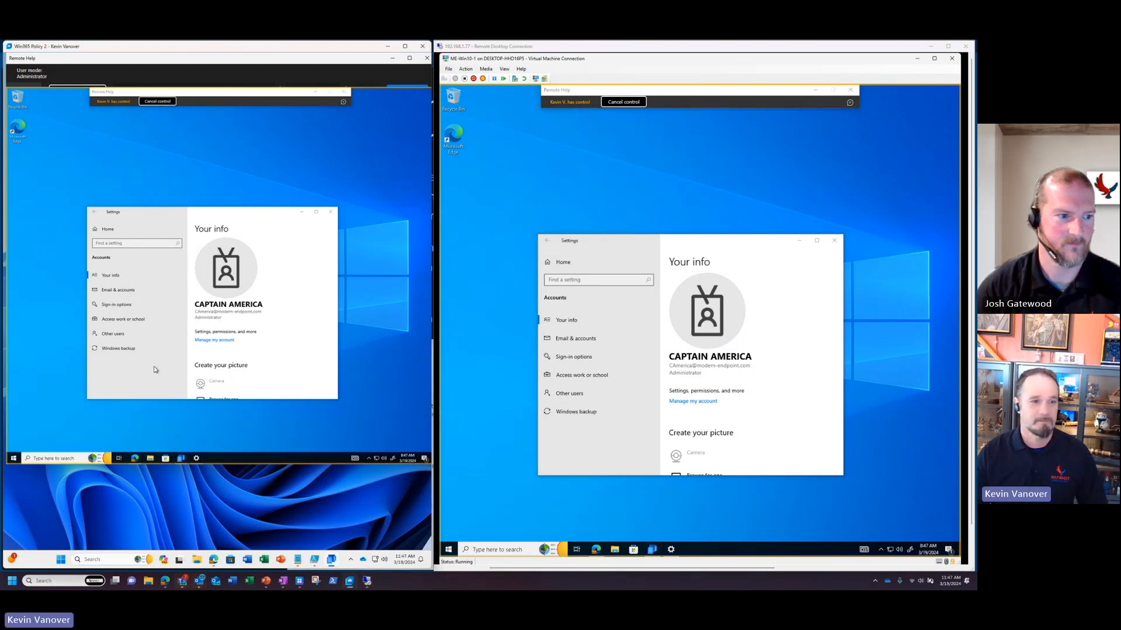
pyautogui.moveTo(111, 275)
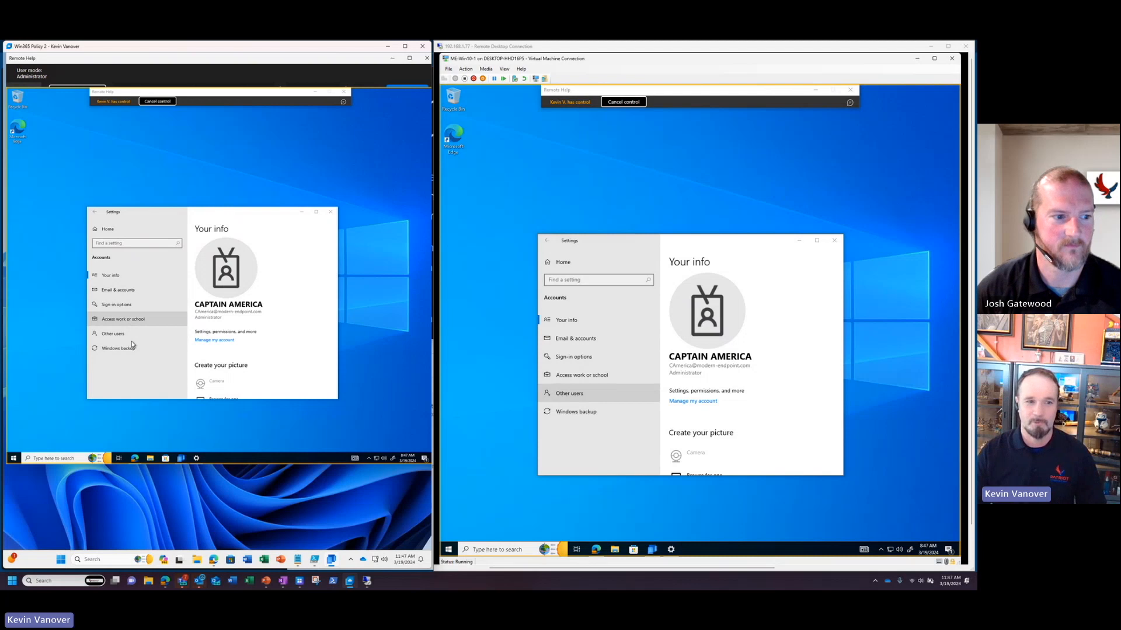
pyautogui.click(582, 375)
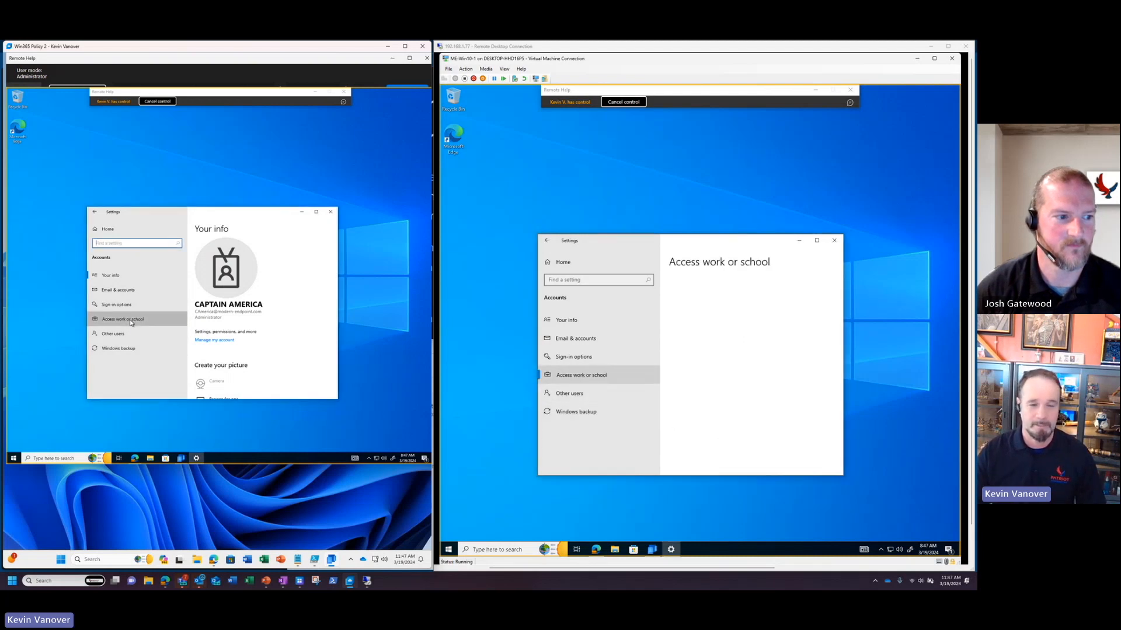
pyautogui.click(122, 319)
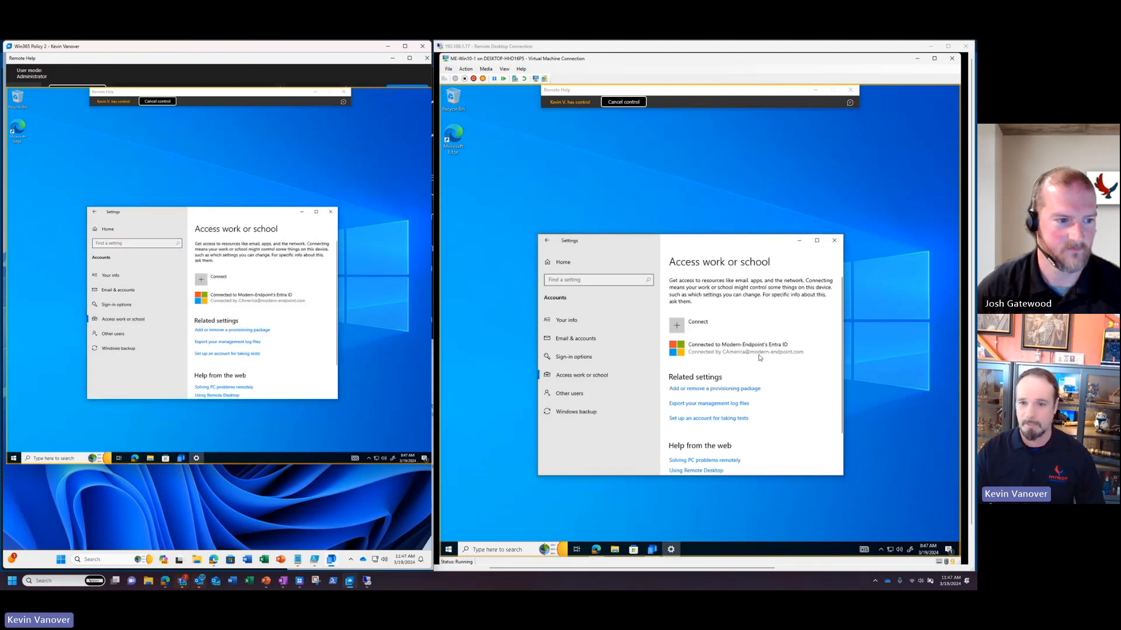
pyautogui.click(736, 348)
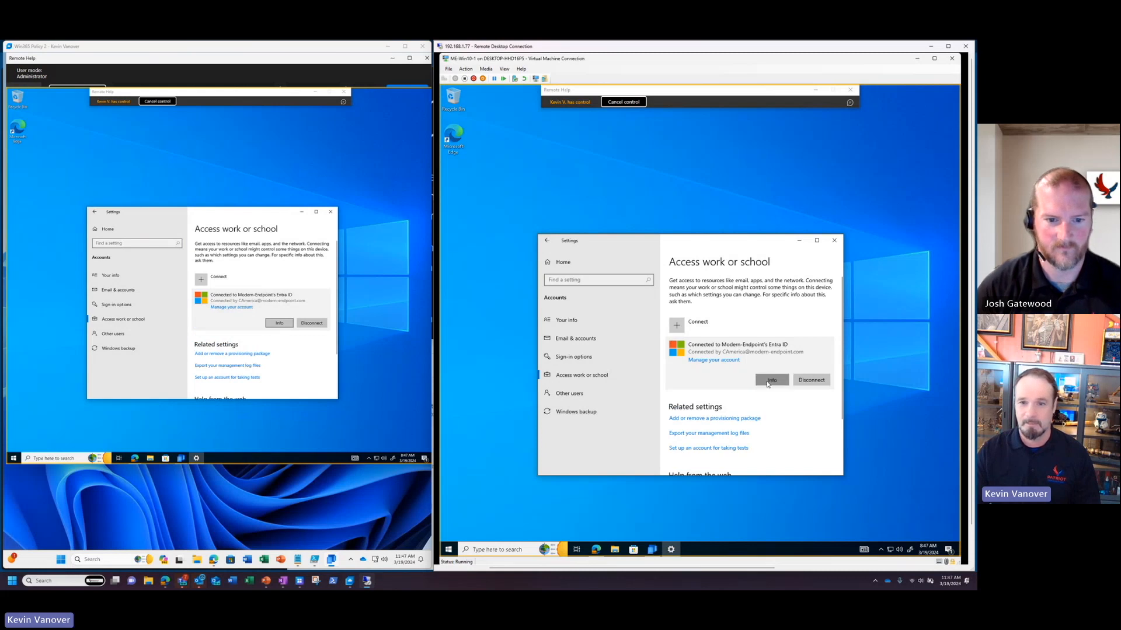
pyautogui.click(771, 379)
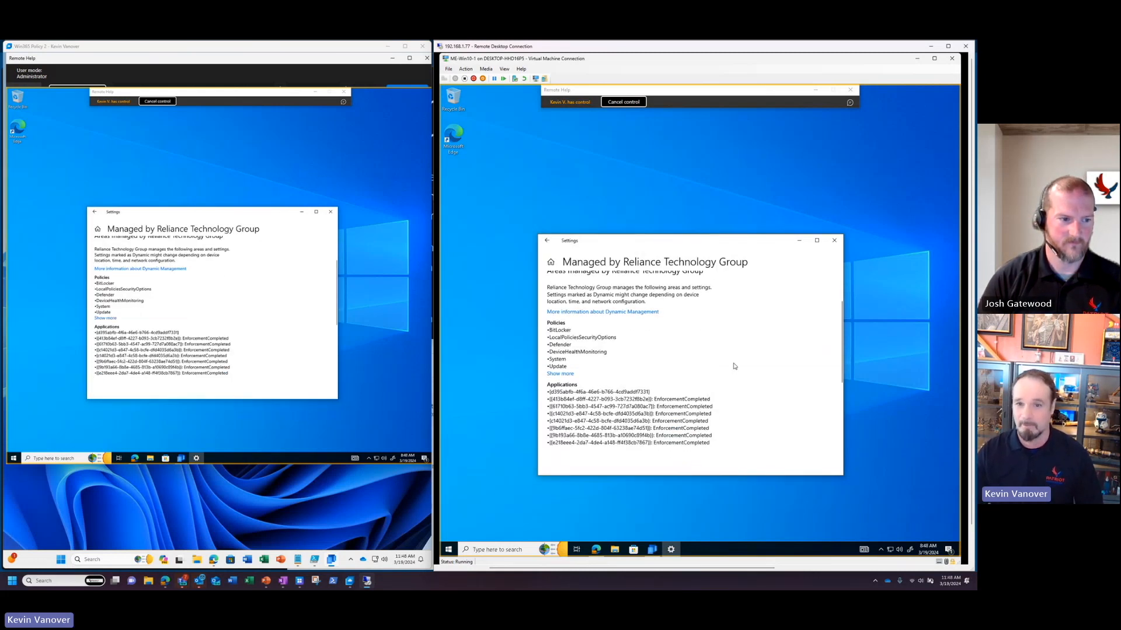
# Review the Device sync status for Reliance Technology Group, then close Settings
pyautogui.scroll(-3)
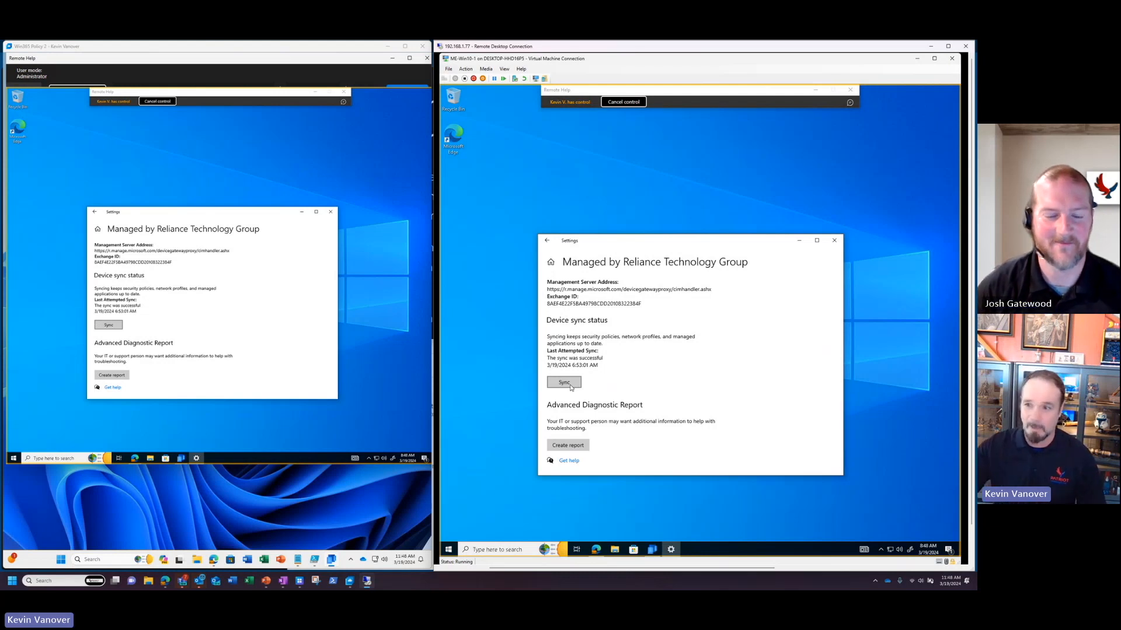
pyautogui.moveTo(858, 357)
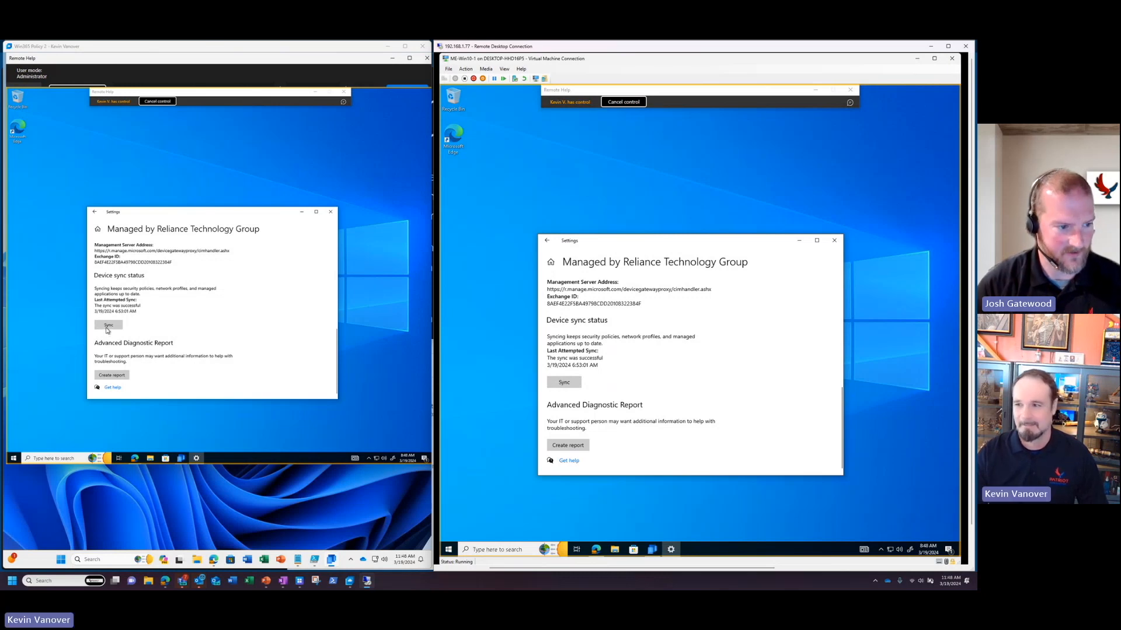
pyautogui.moveTo(128, 349)
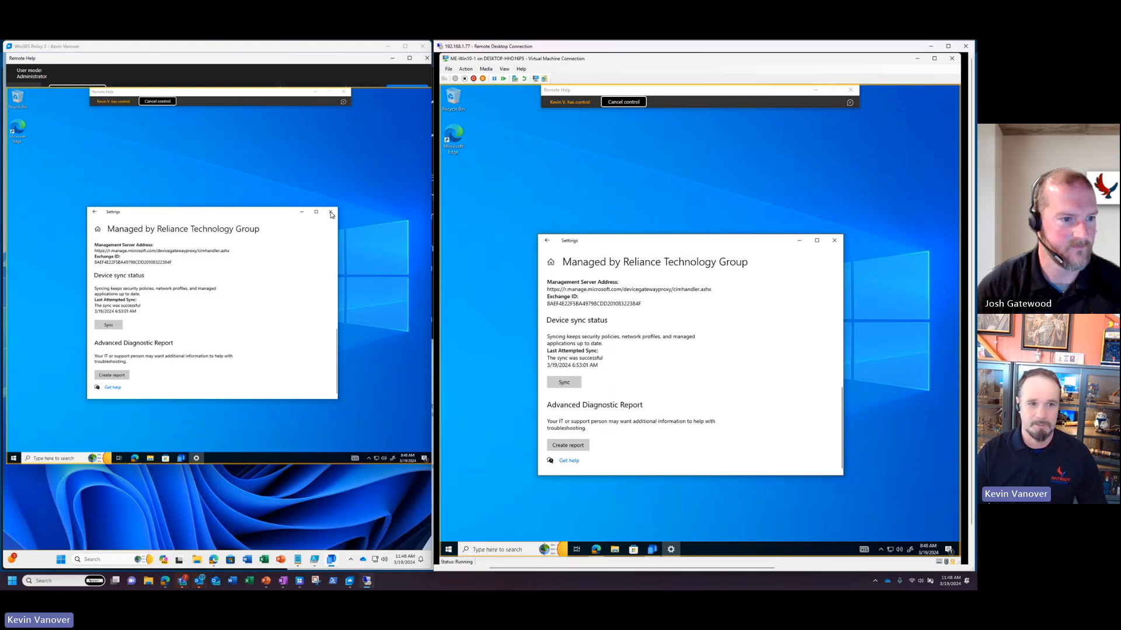
pyautogui.click(330, 211)
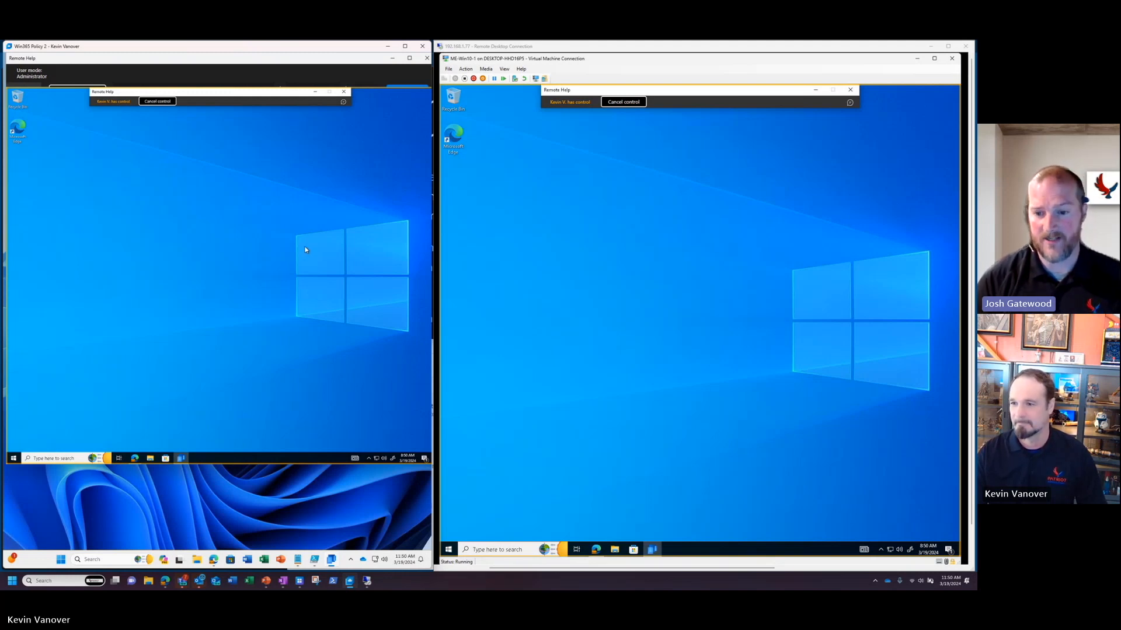
pyautogui.moveTo(305, 250)
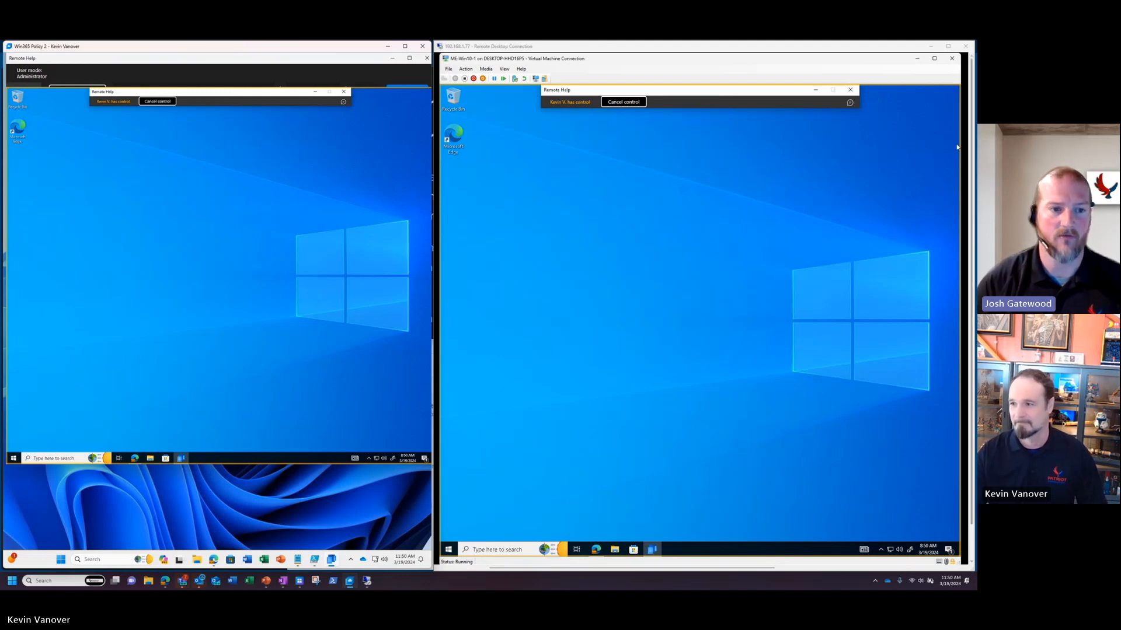
pyautogui.moveTo(891, 153)
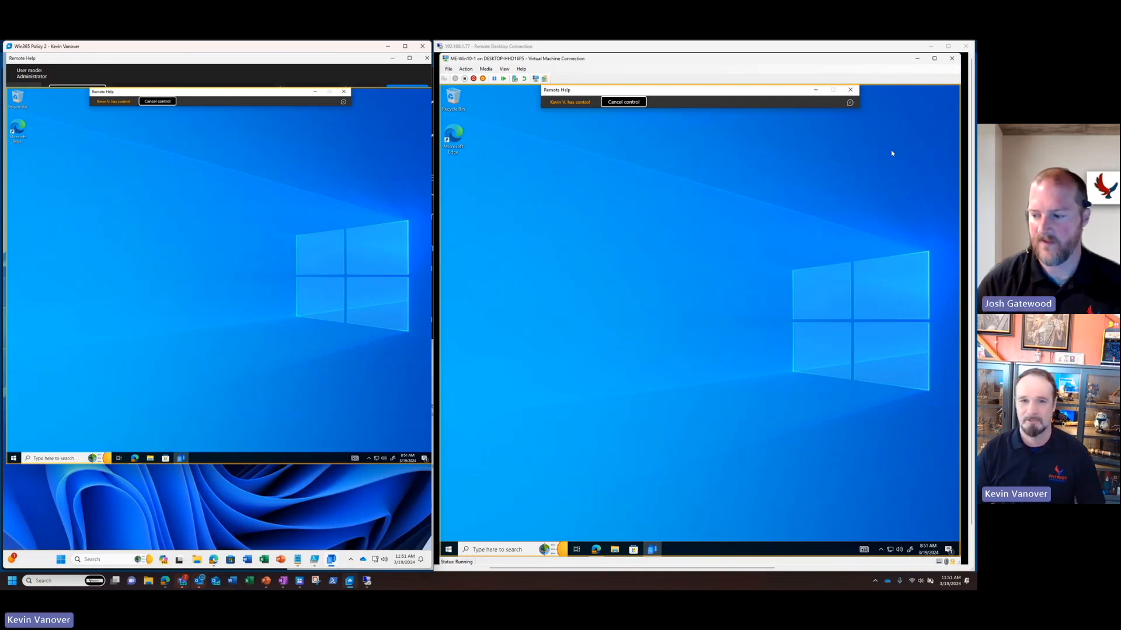
pyautogui.moveTo(711, 273)
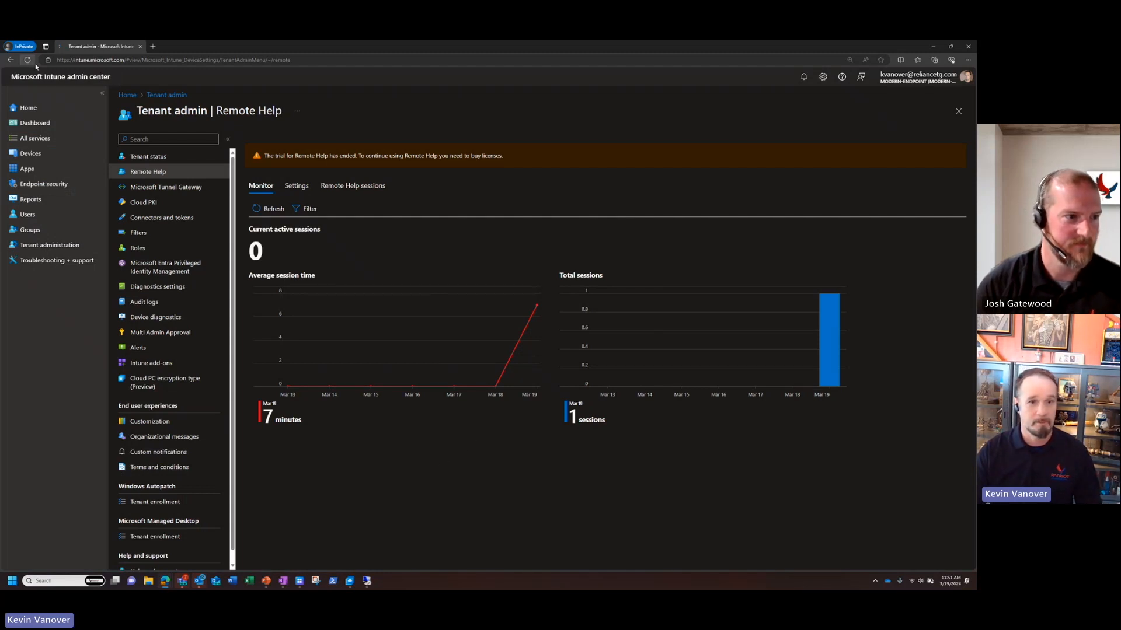
# Reload Remote Help monitoring to show two total sessions and list the ME-Win10-1 session records
pyautogui.click(27, 59)
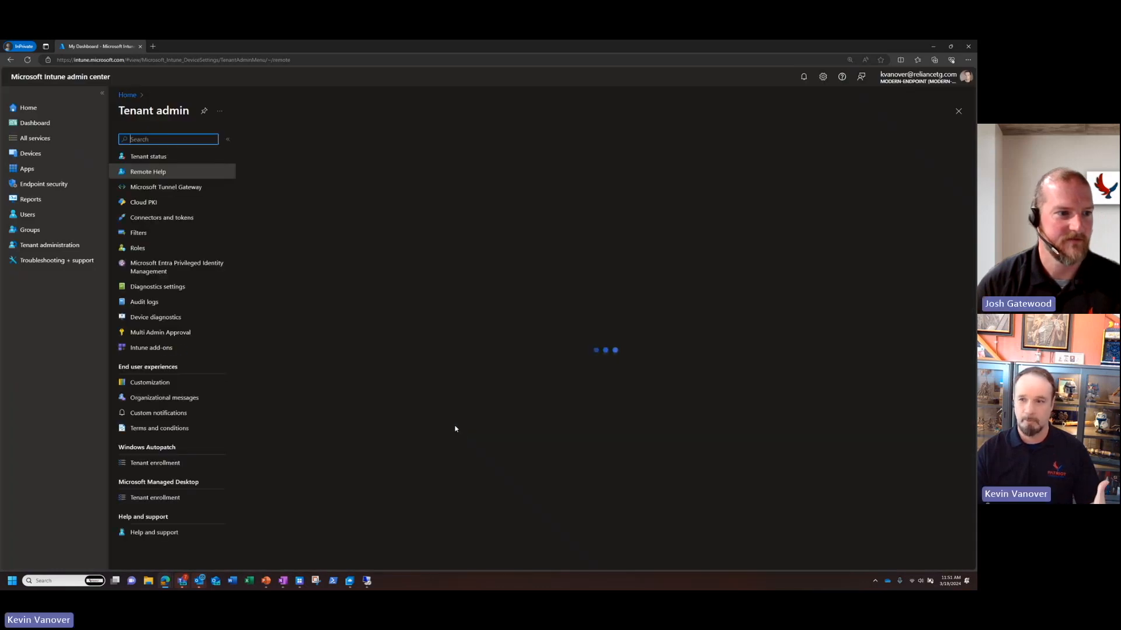
pyautogui.click(148, 172)
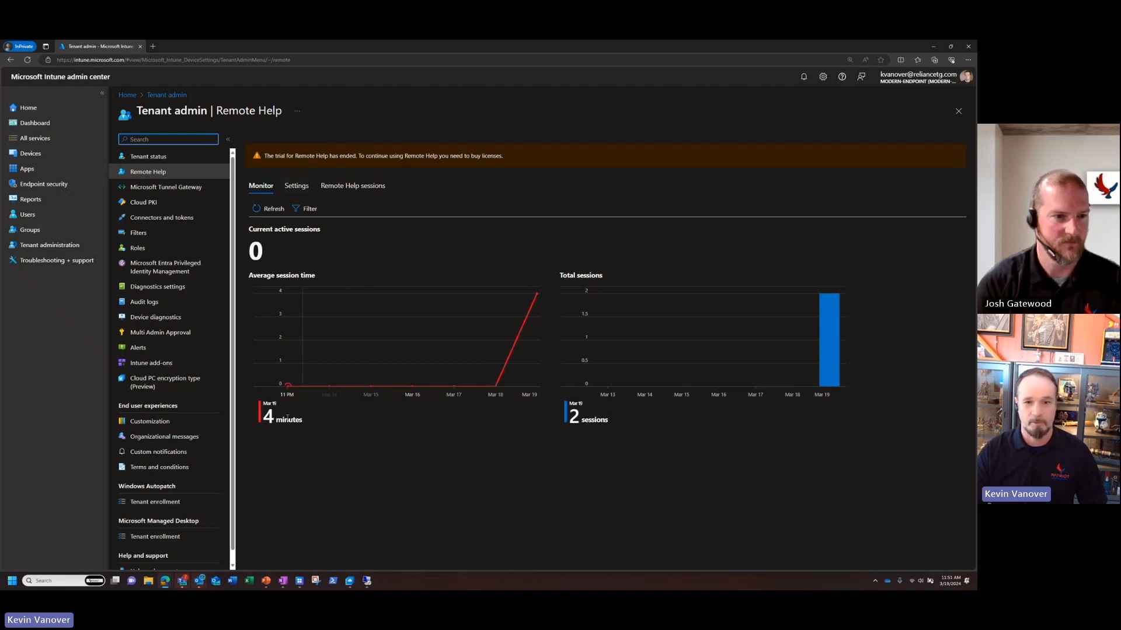
pyautogui.moveTo(384, 434)
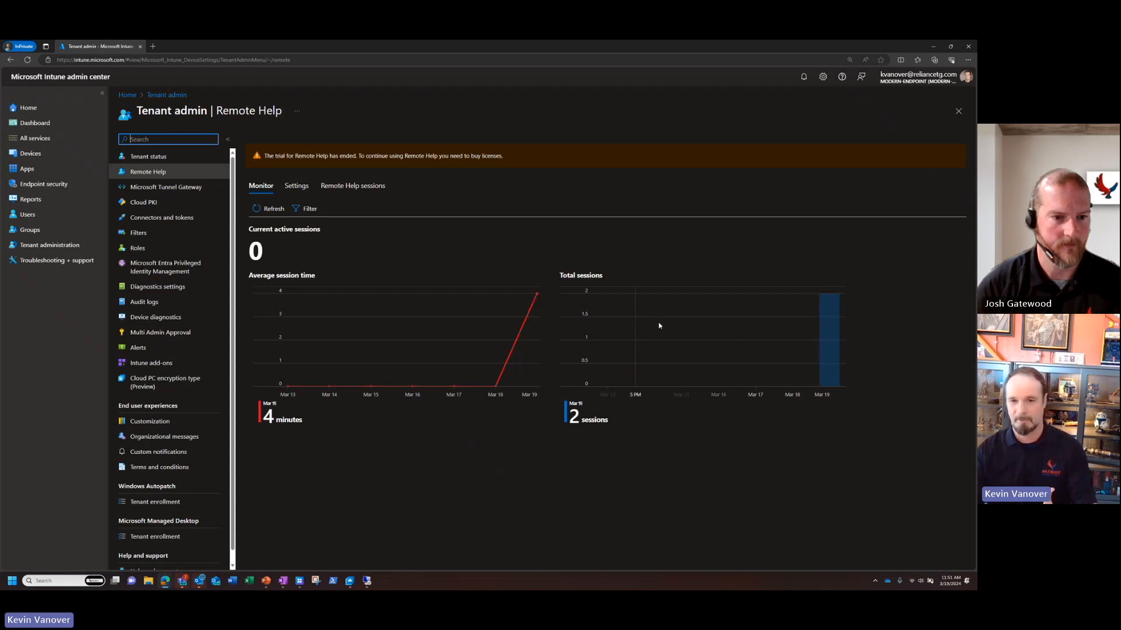
pyautogui.moveTo(750, 323)
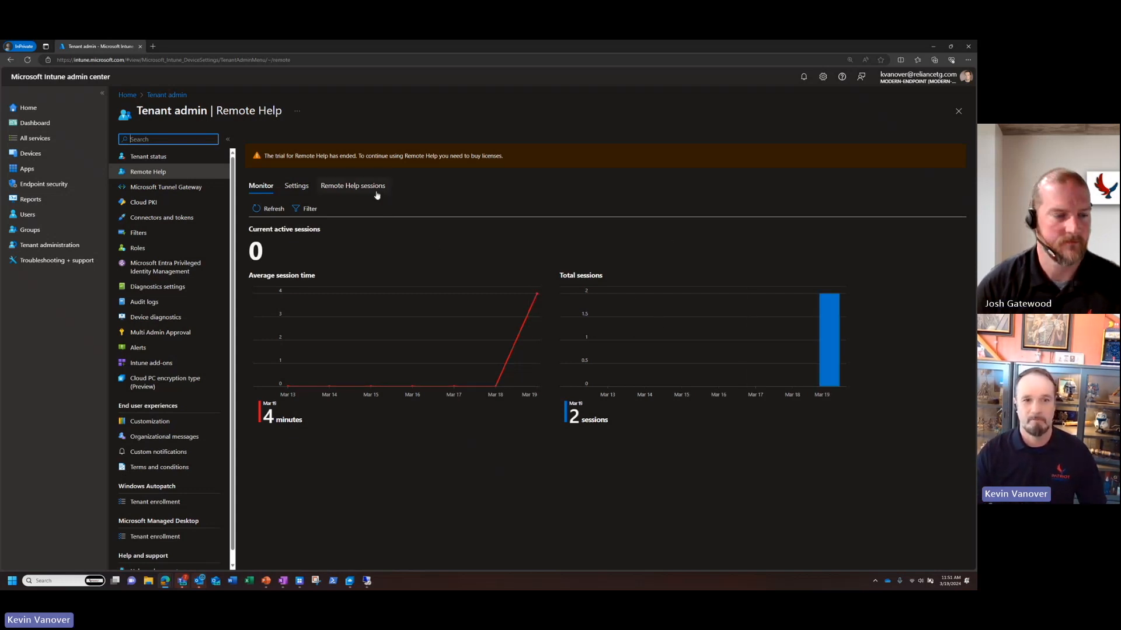
pyautogui.click(353, 185)
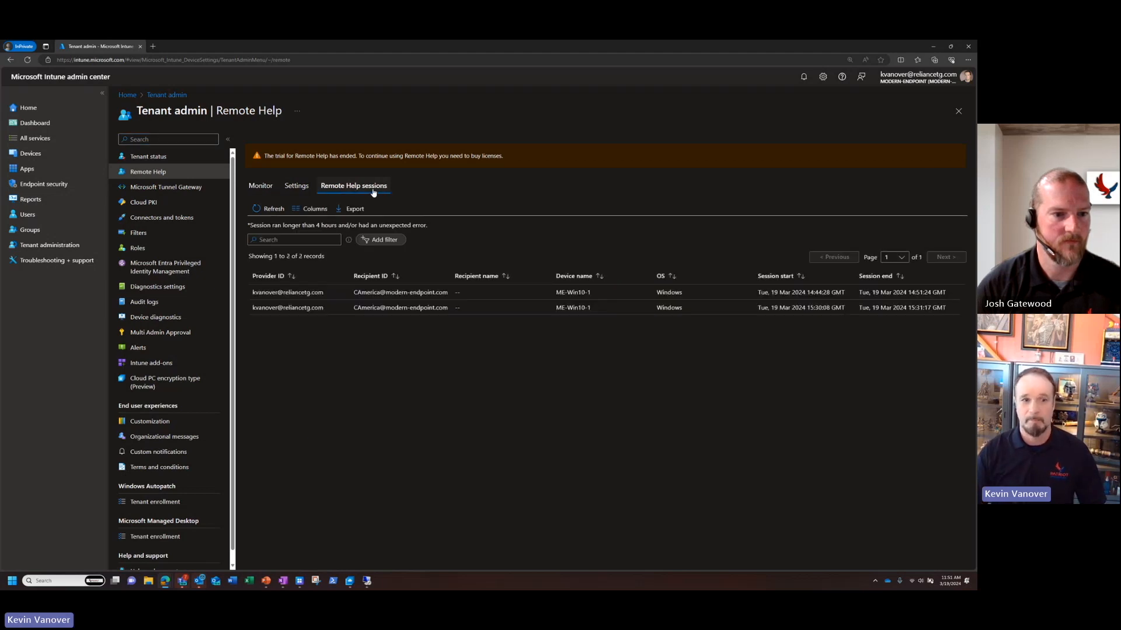
pyautogui.moveTo(289, 277)
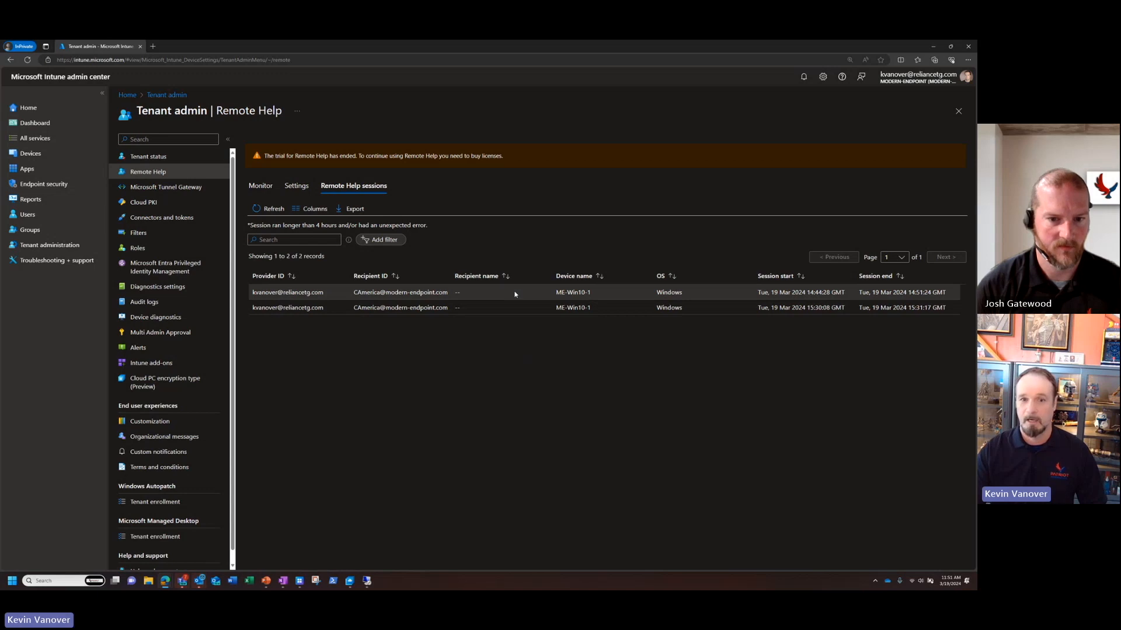
pyautogui.moveTo(654, 304)
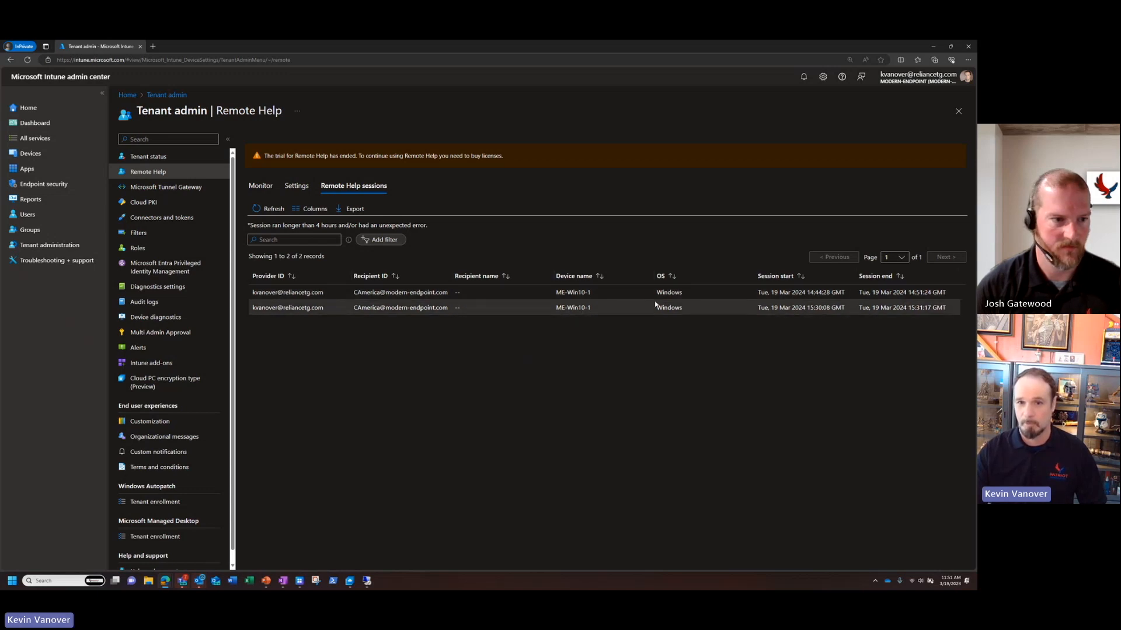
pyautogui.moveTo(821, 300)
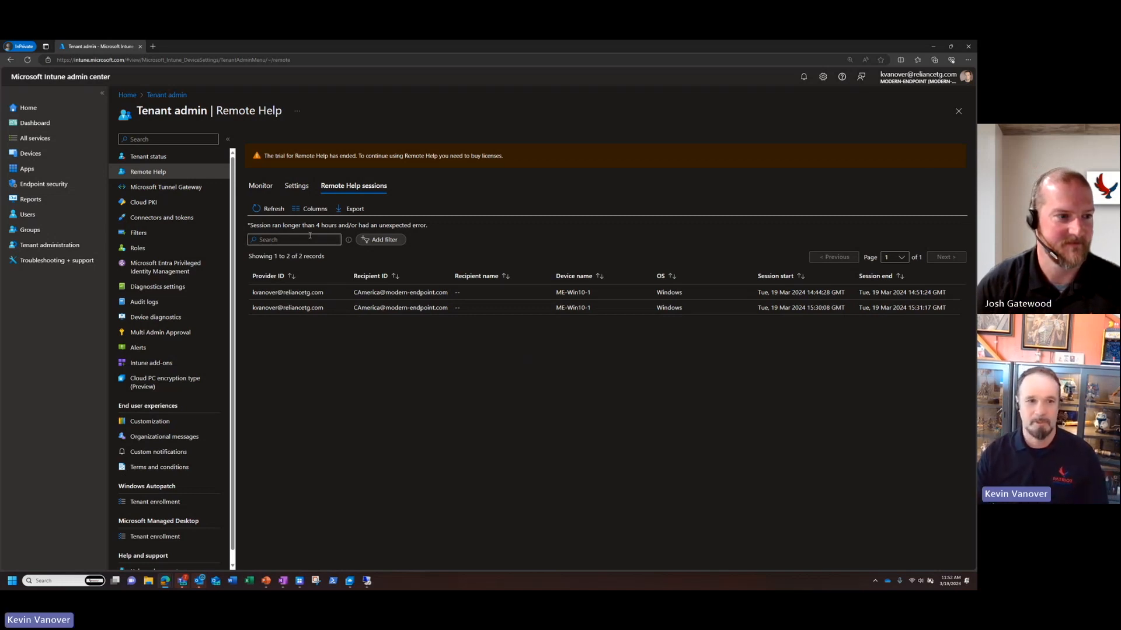
pyautogui.click(296, 186)
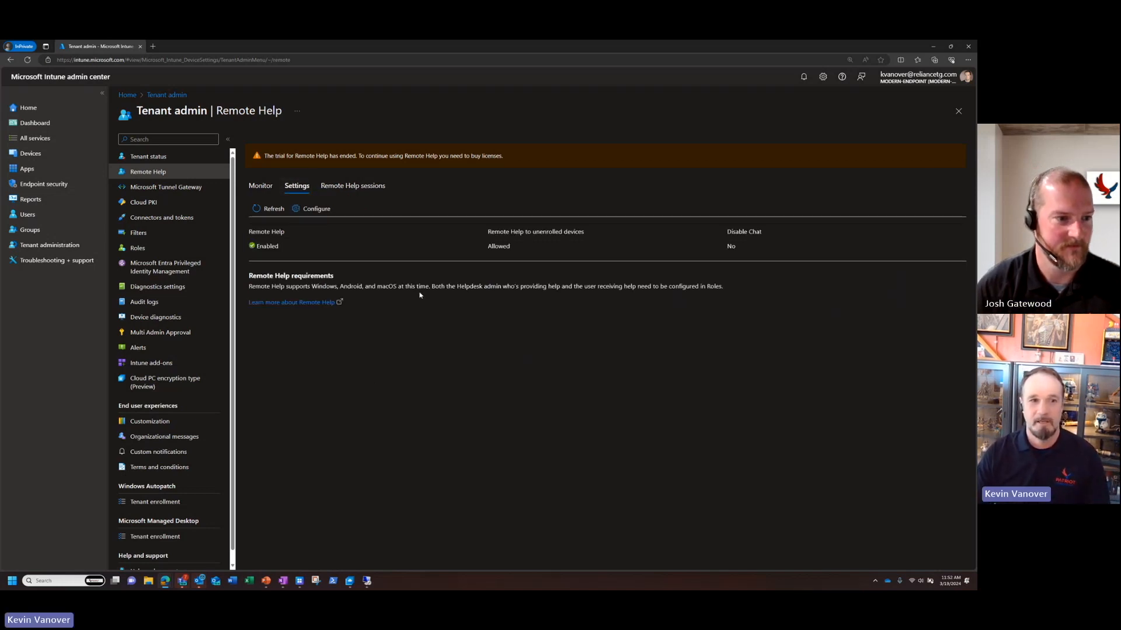
pyautogui.moveTo(330, 240)
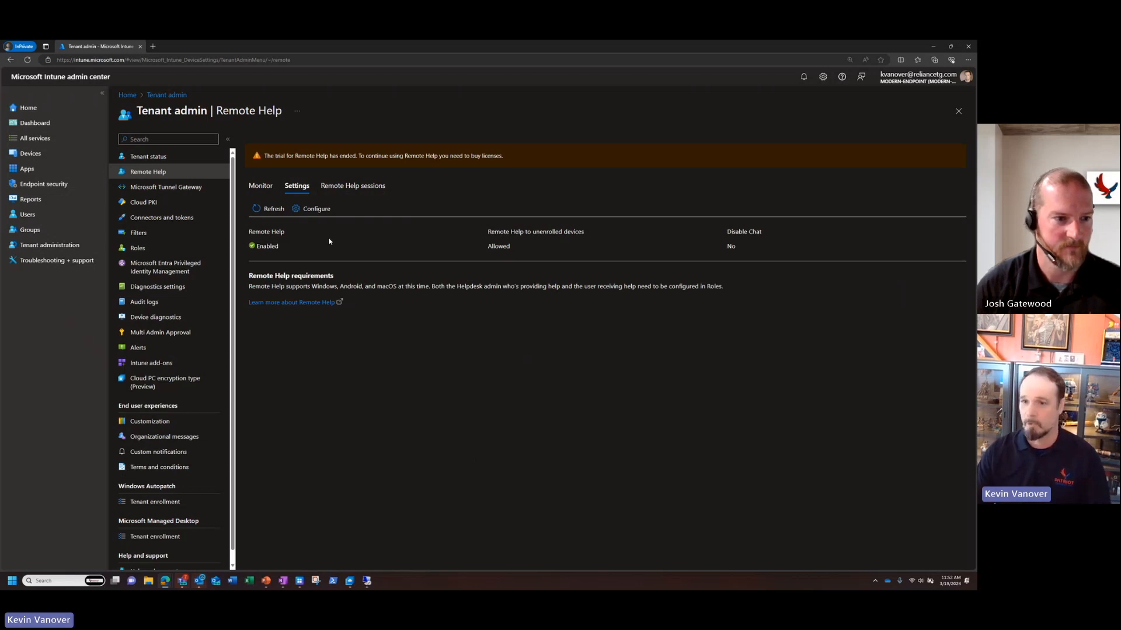
pyautogui.moveTo(253, 266)
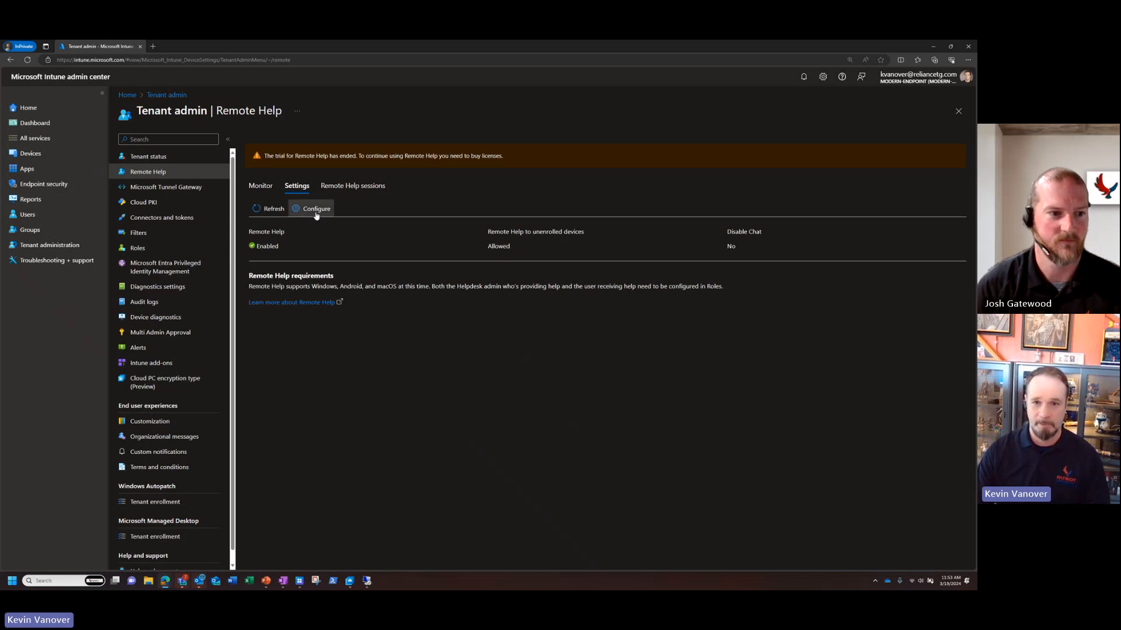
# Show the Configure Remote Help pane from the Remote Help Settings tab
pyautogui.click(312, 208)
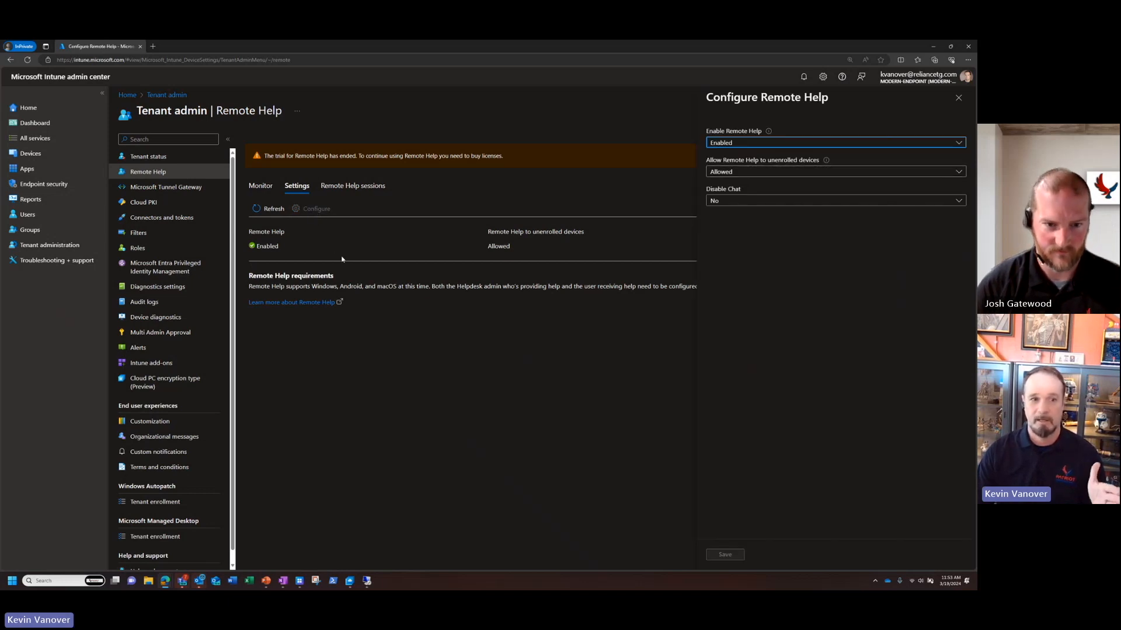
pyautogui.moveTo(722, 154)
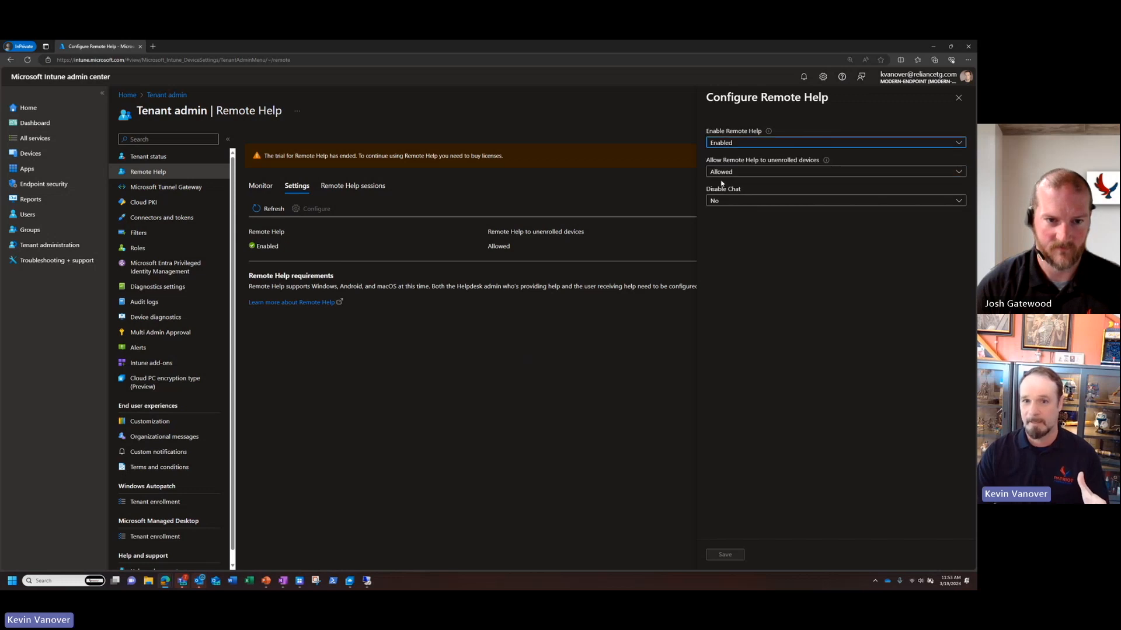
pyautogui.moveTo(751, 163)
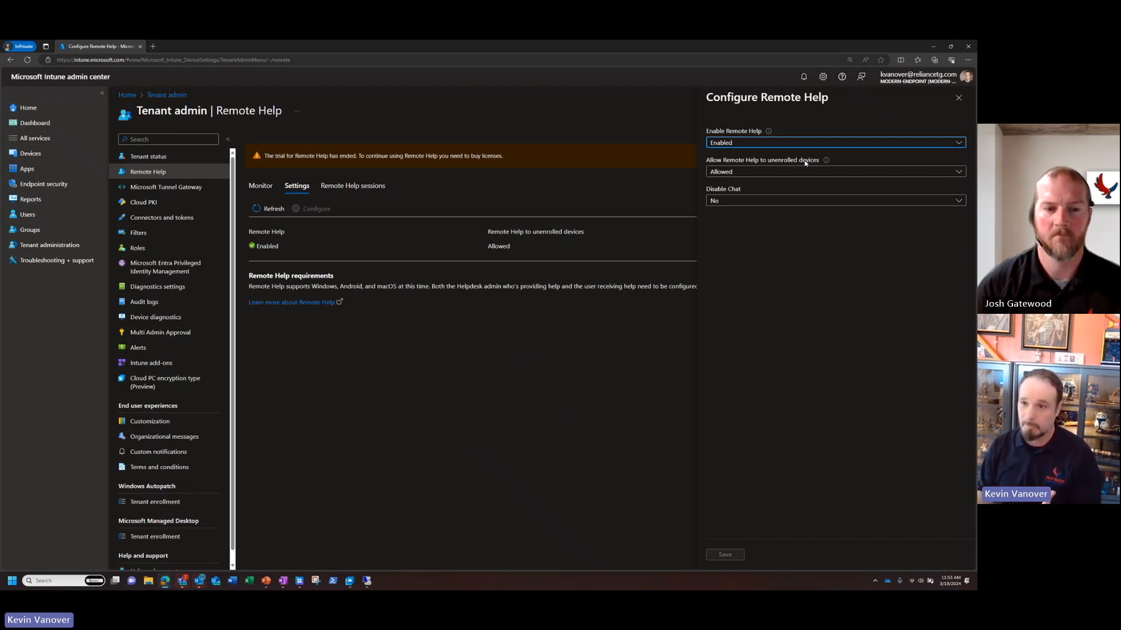
pyautogui.moveTo(811, 163)
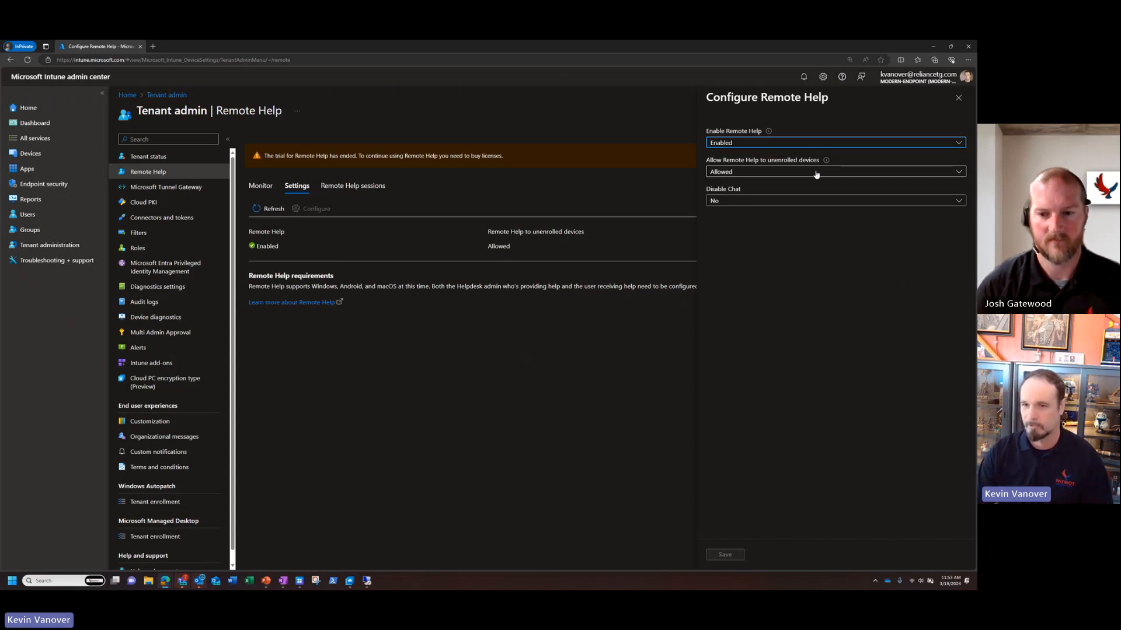
# Review the Disable Chat choices, leaving it set to No
pyautogui.click(834, 199)
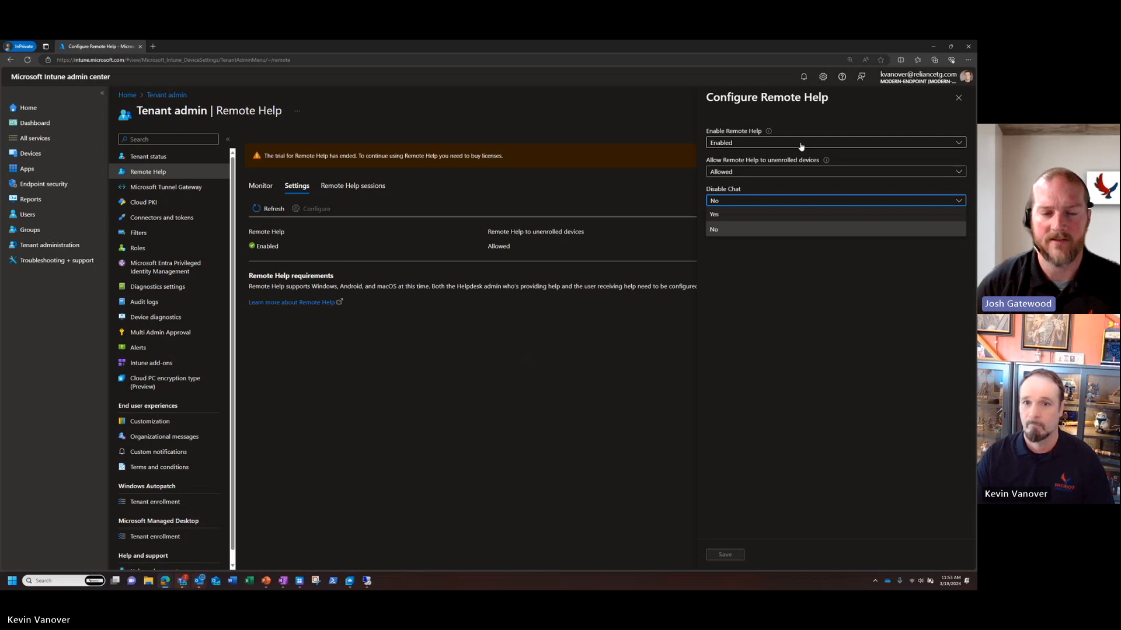
pyautogui.moveTo(852, 123)
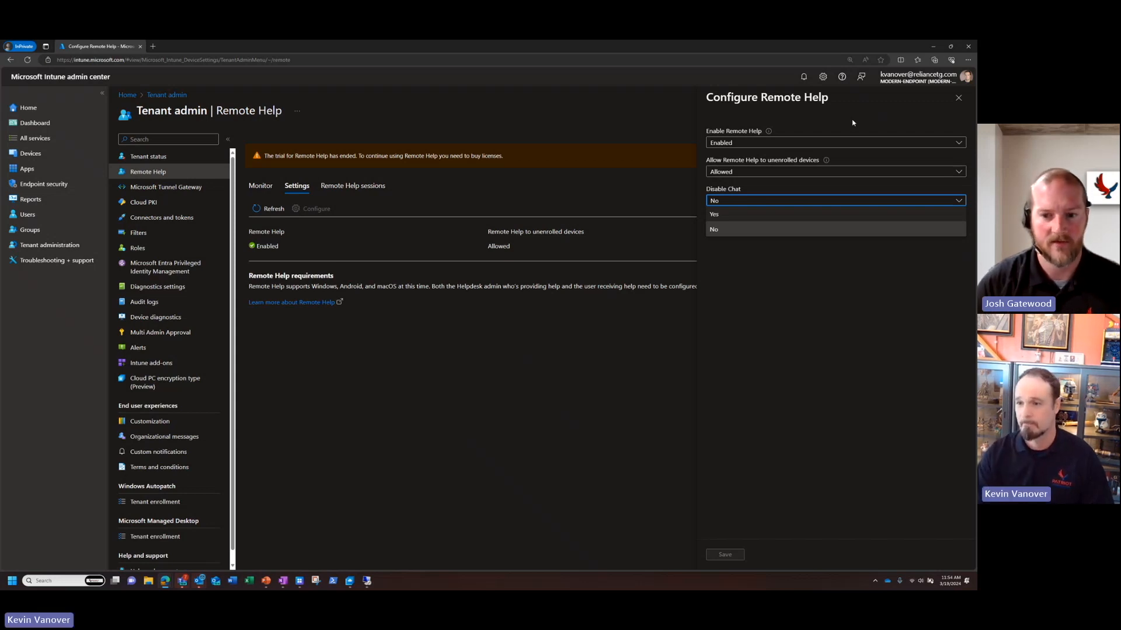
pyautogui.moveTo(849, 127)
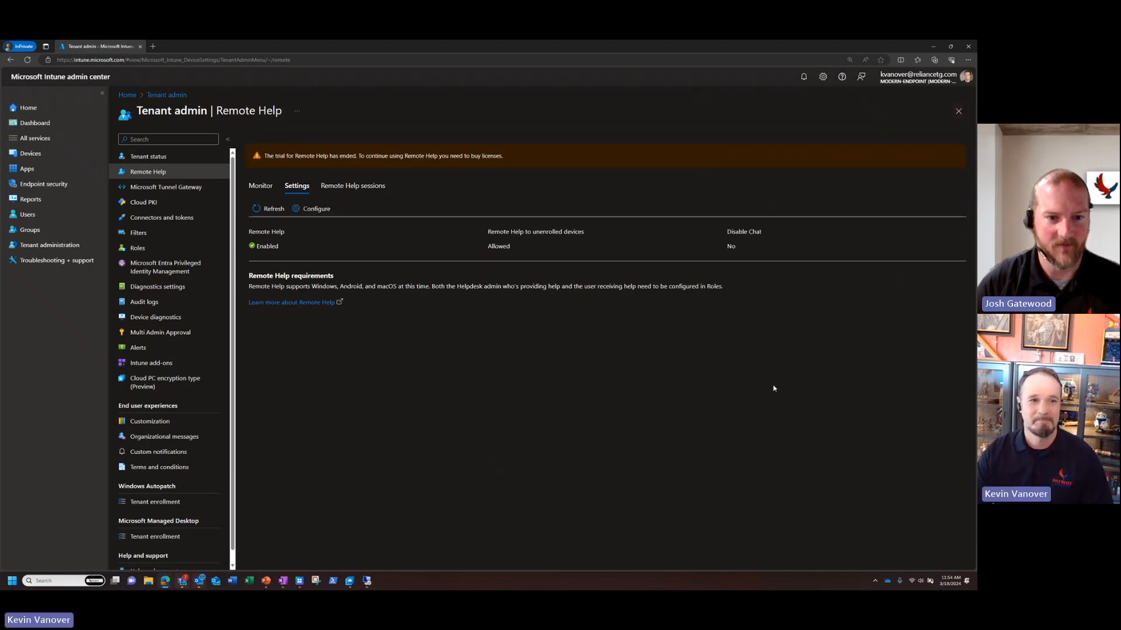
# Return to the Remote Help Monitor tab showing two total sessions
pyautogui.click(260, 185)
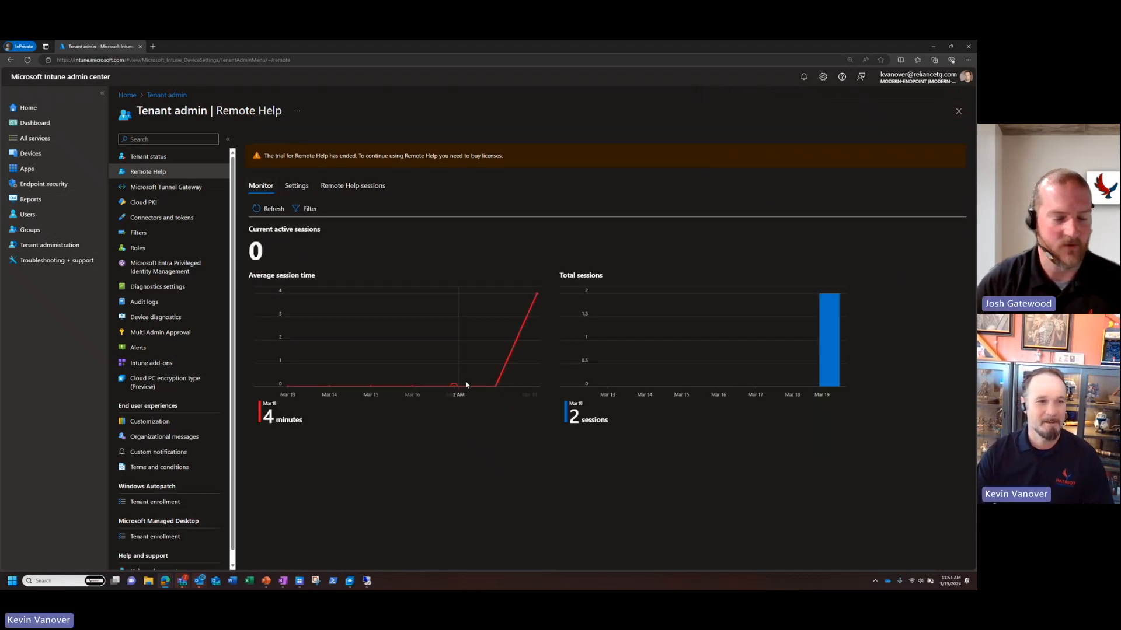
pyautogui.moveTo(166, 187)
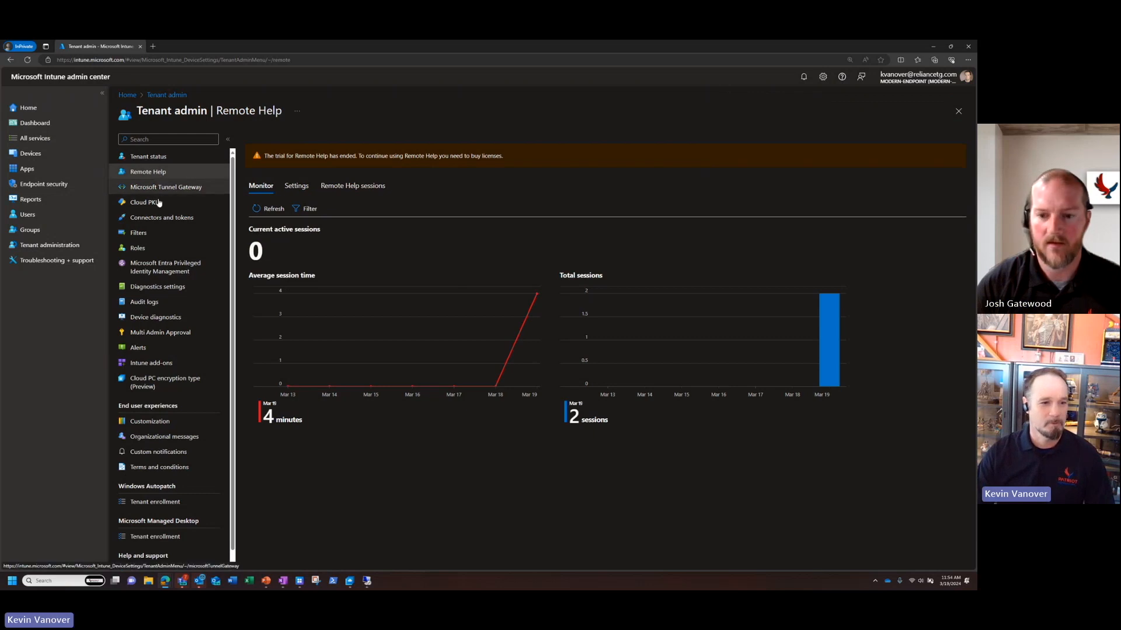
pyautogui.moveTo(27, 215)
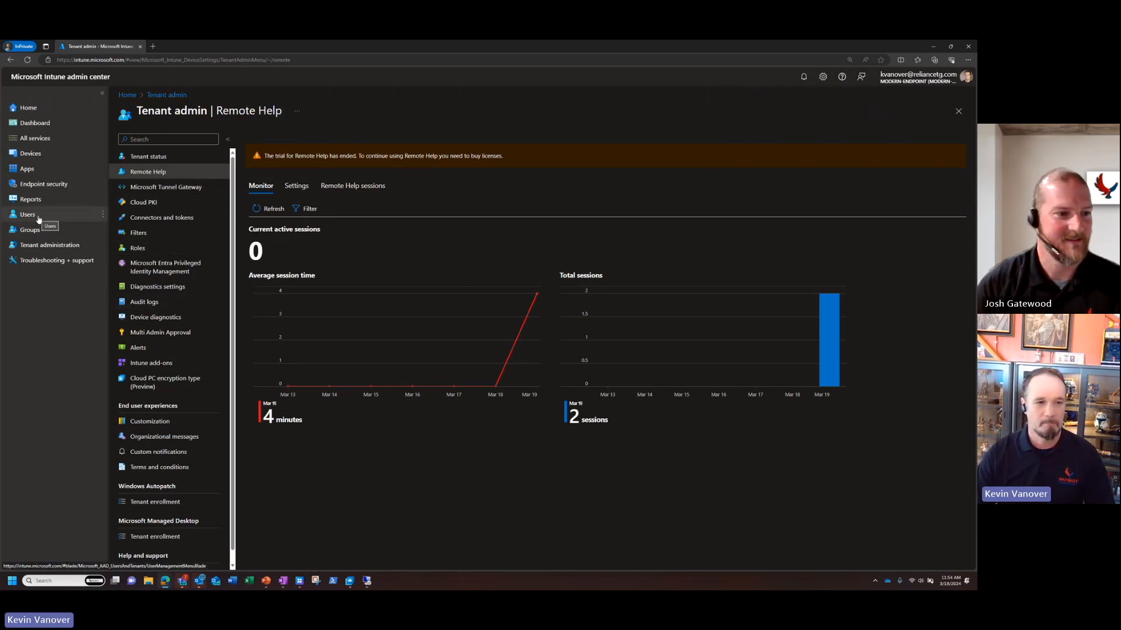
# View the Intune add-ons list, briefly expanding the Intune Plan 2 bundle to see its contents
pyautogui.click(151, 362)
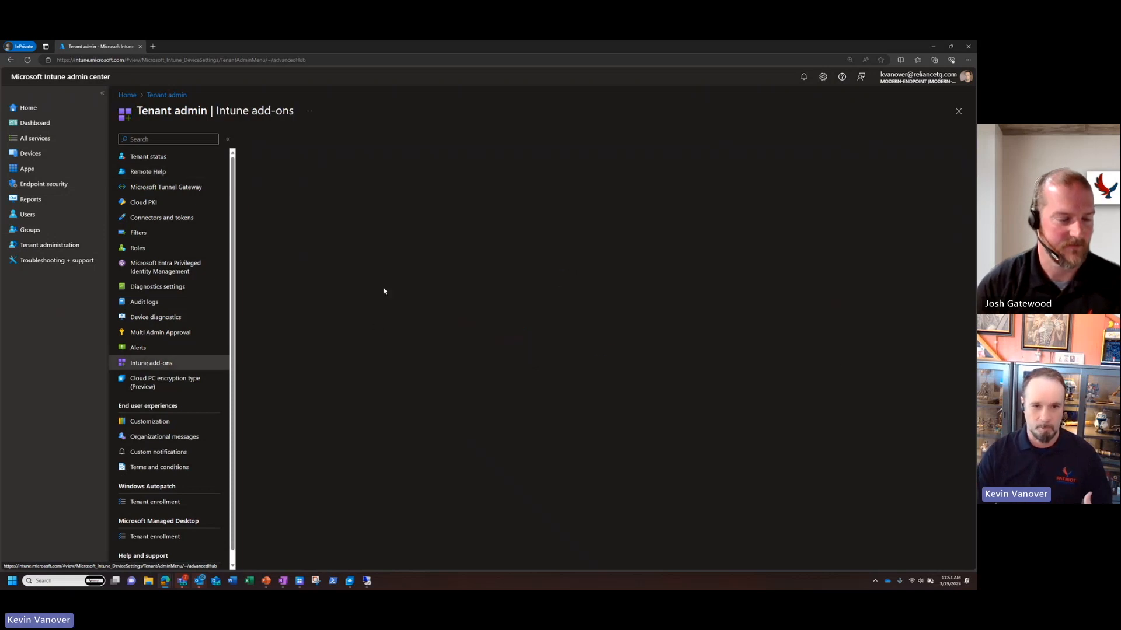
pyautogui.click(151, 361)
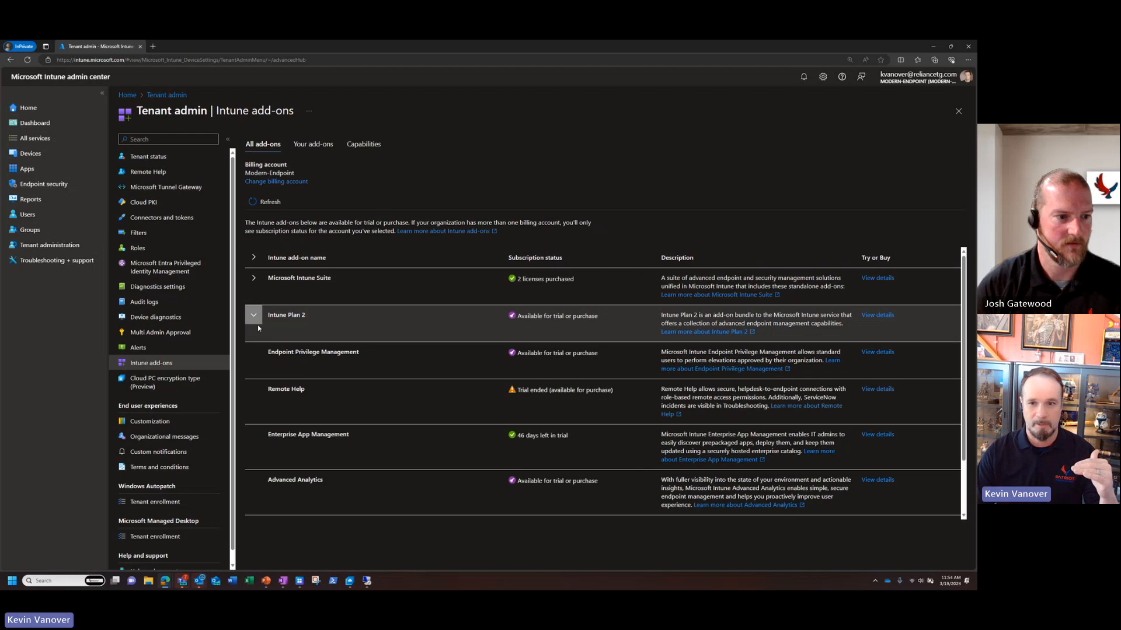
pyautogui.click(253, 315)
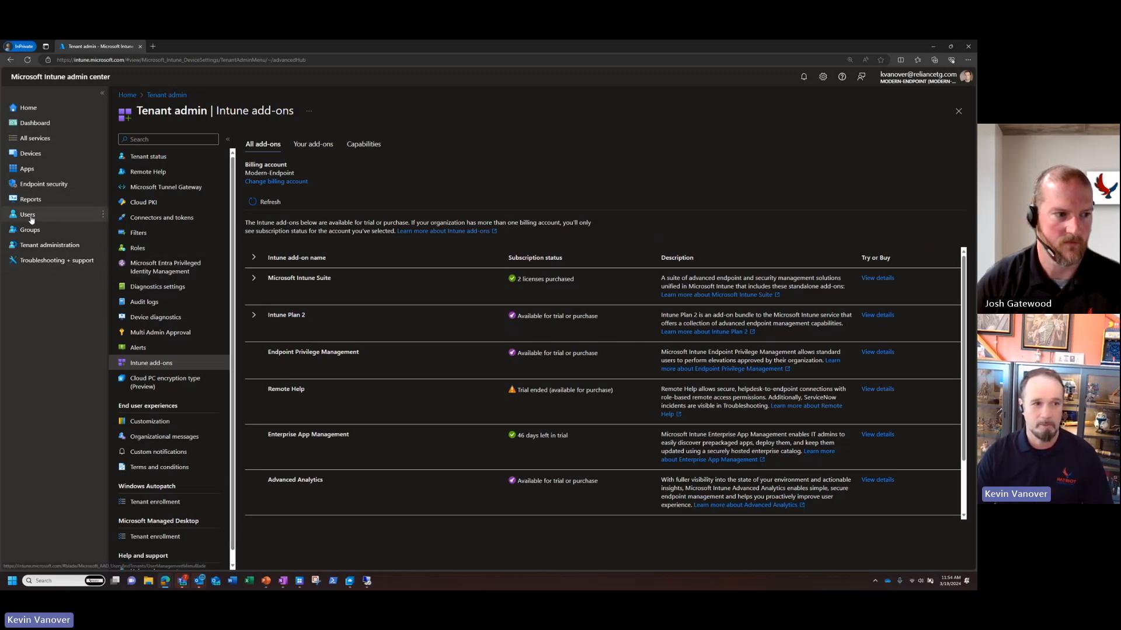
# From All users, open a user's profile and view their assigned licenses including Intune Suite
pyautogui.click(28, 214)
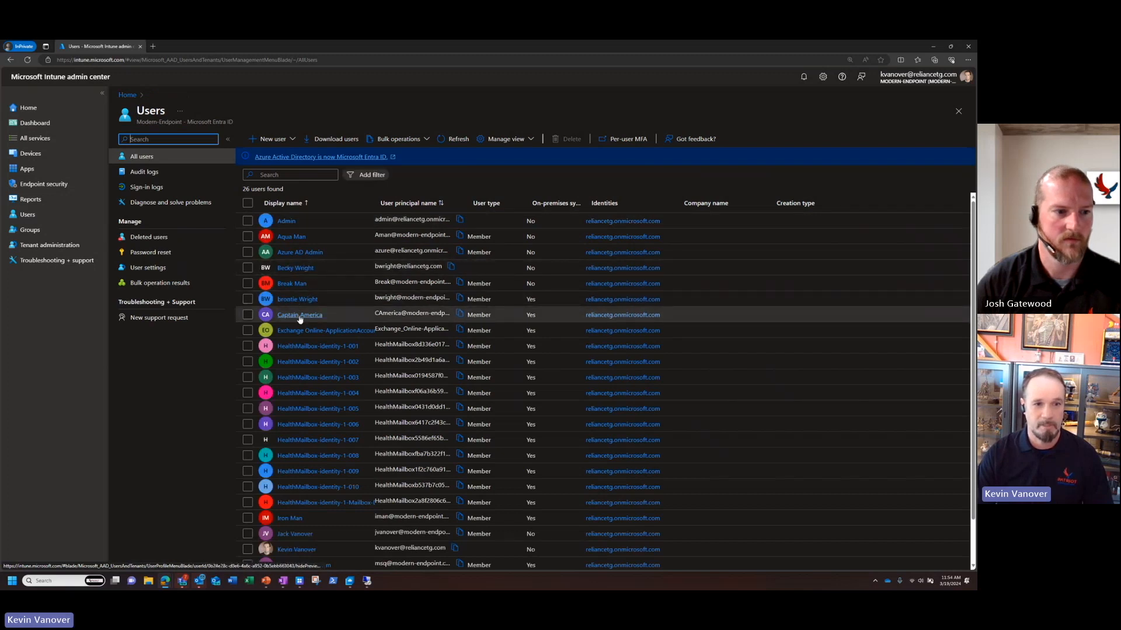
pyautogui.click(299, 314)
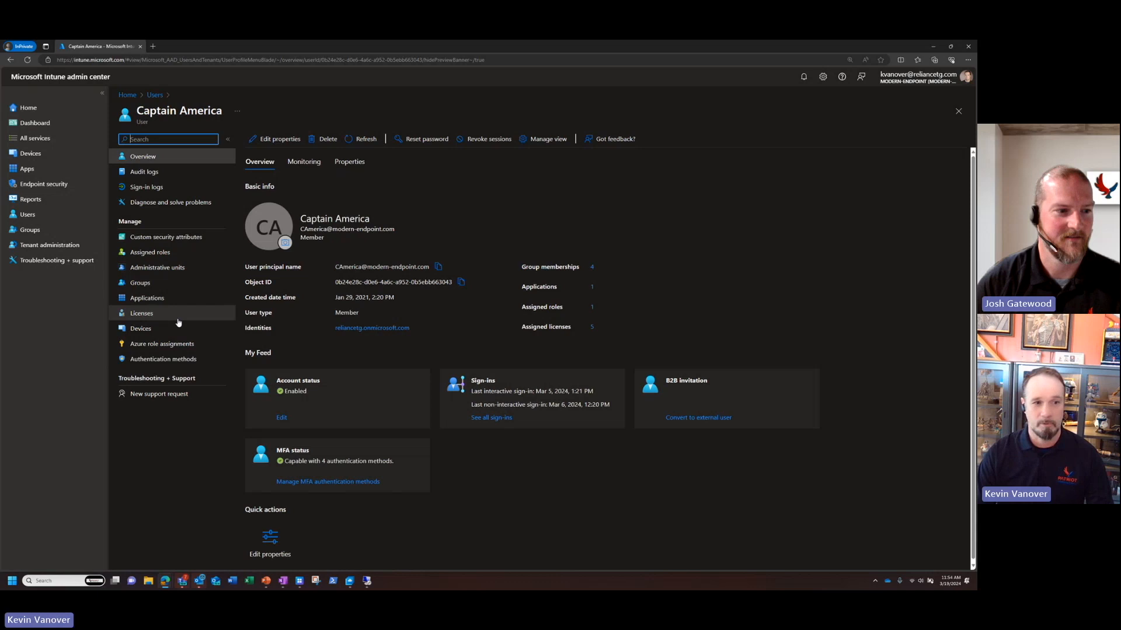
pyautogui.click(141, 313)
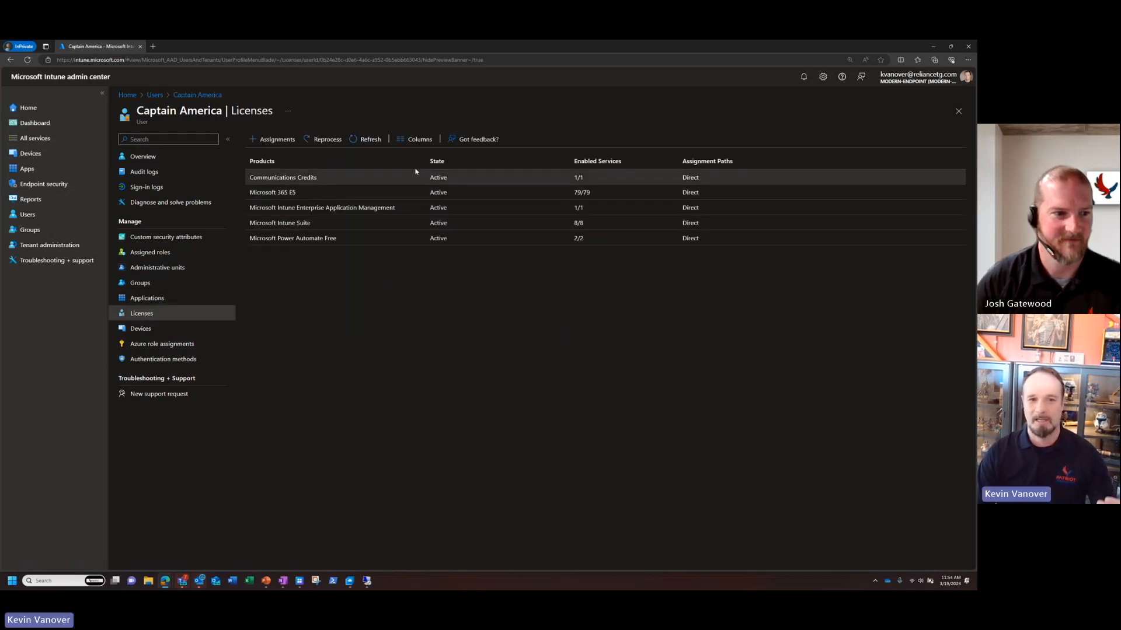
pyautogui.moveTo(418, 215)
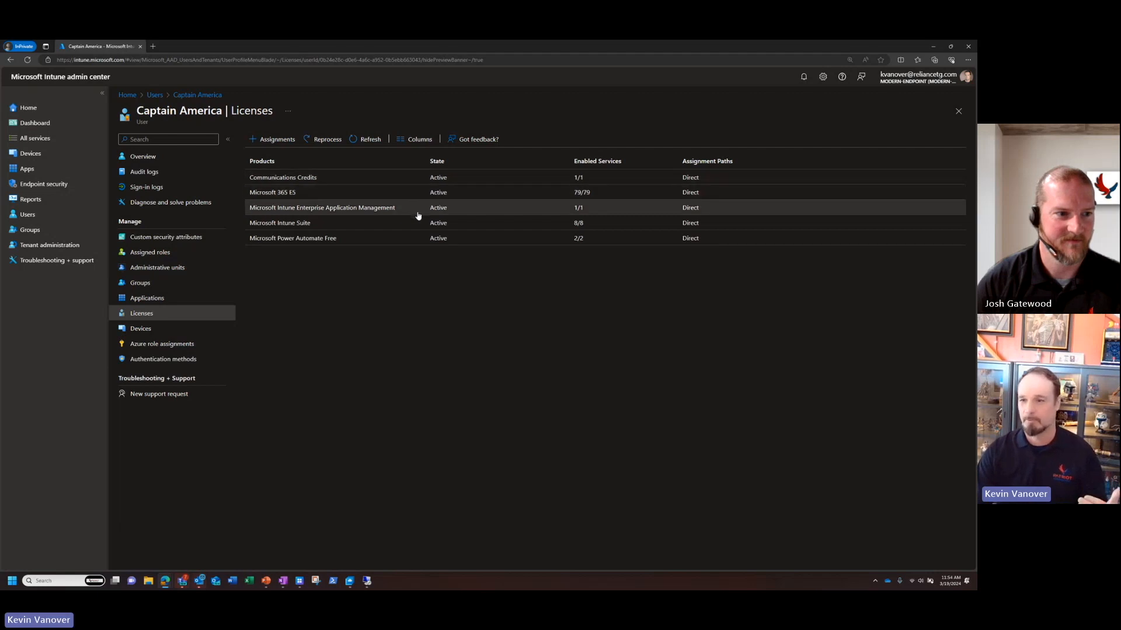
pyautogui.moveTo(332, 227)
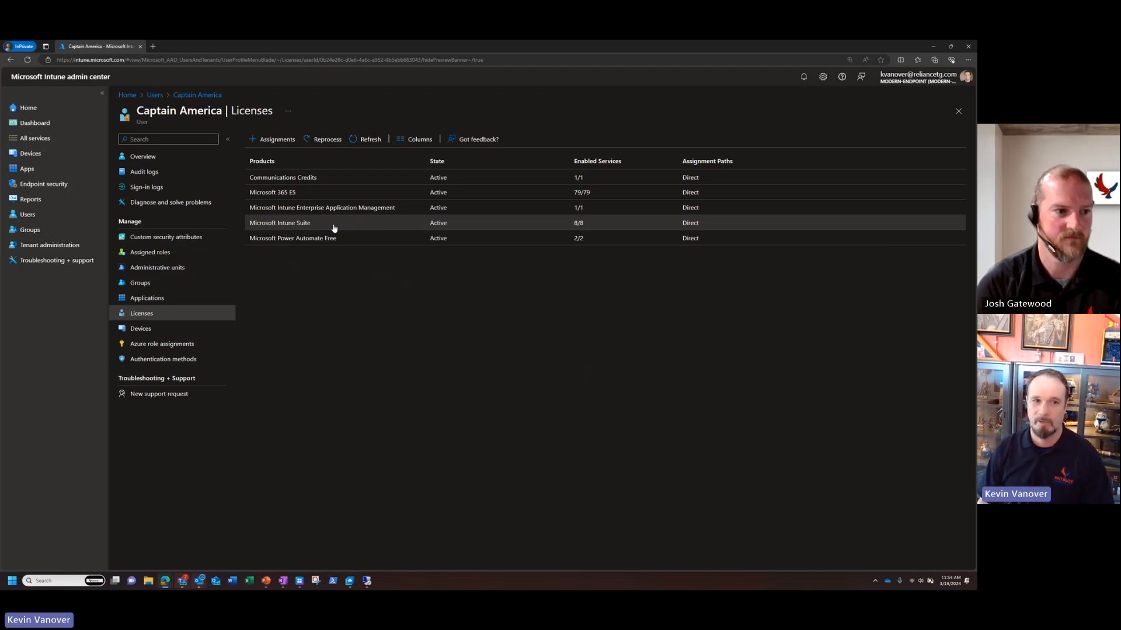
pyautogui.moveTo(355, 256)
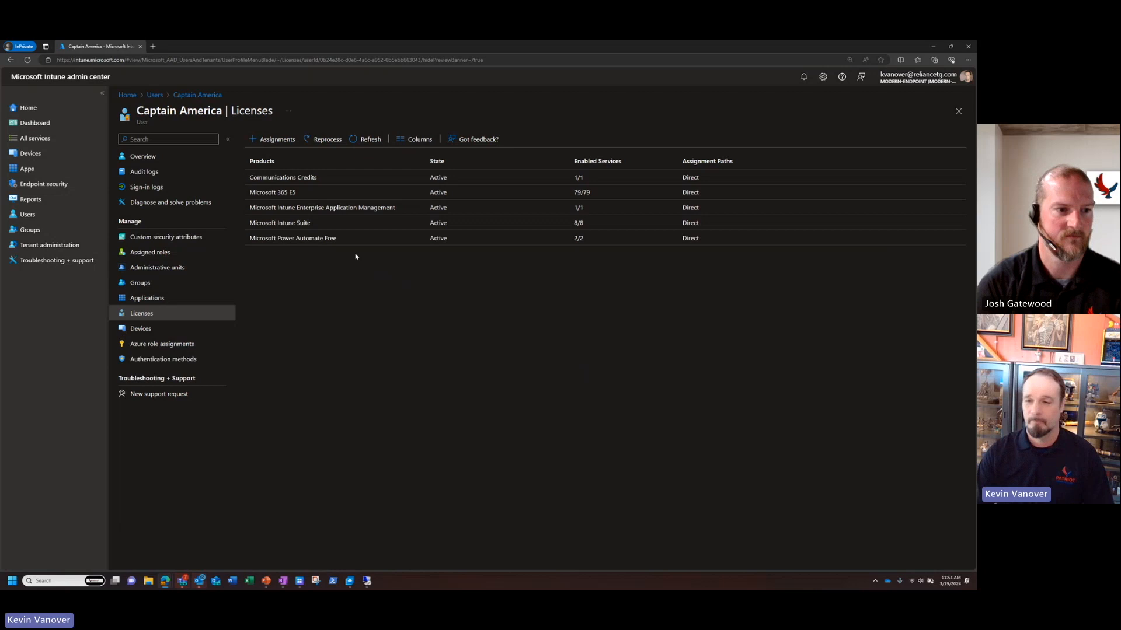
pyautogui.moveTo(370, 296)
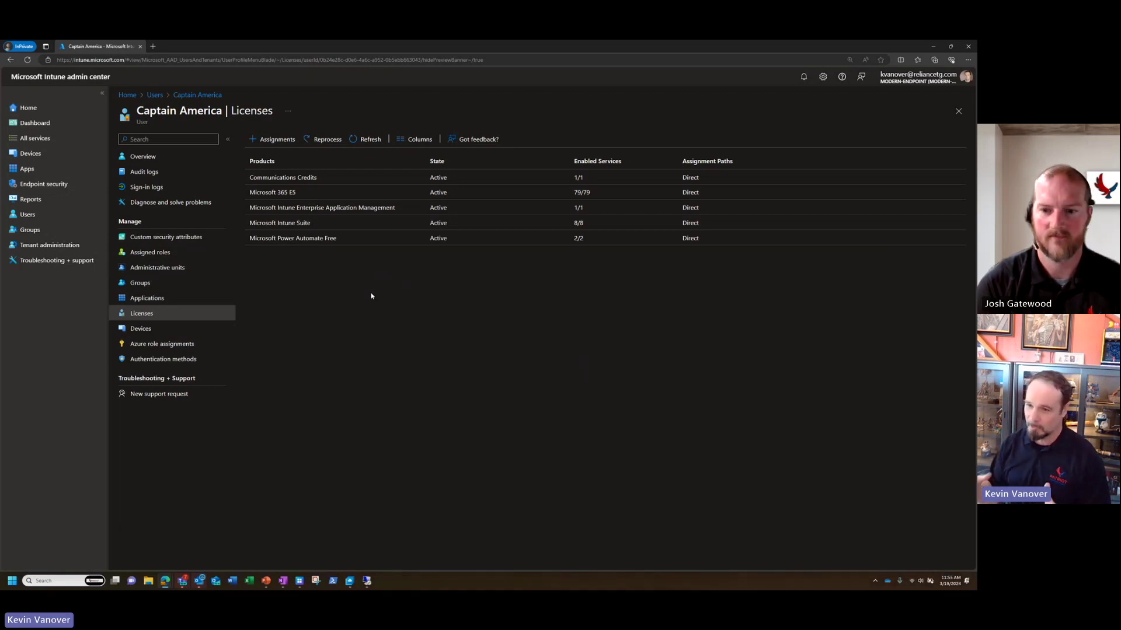